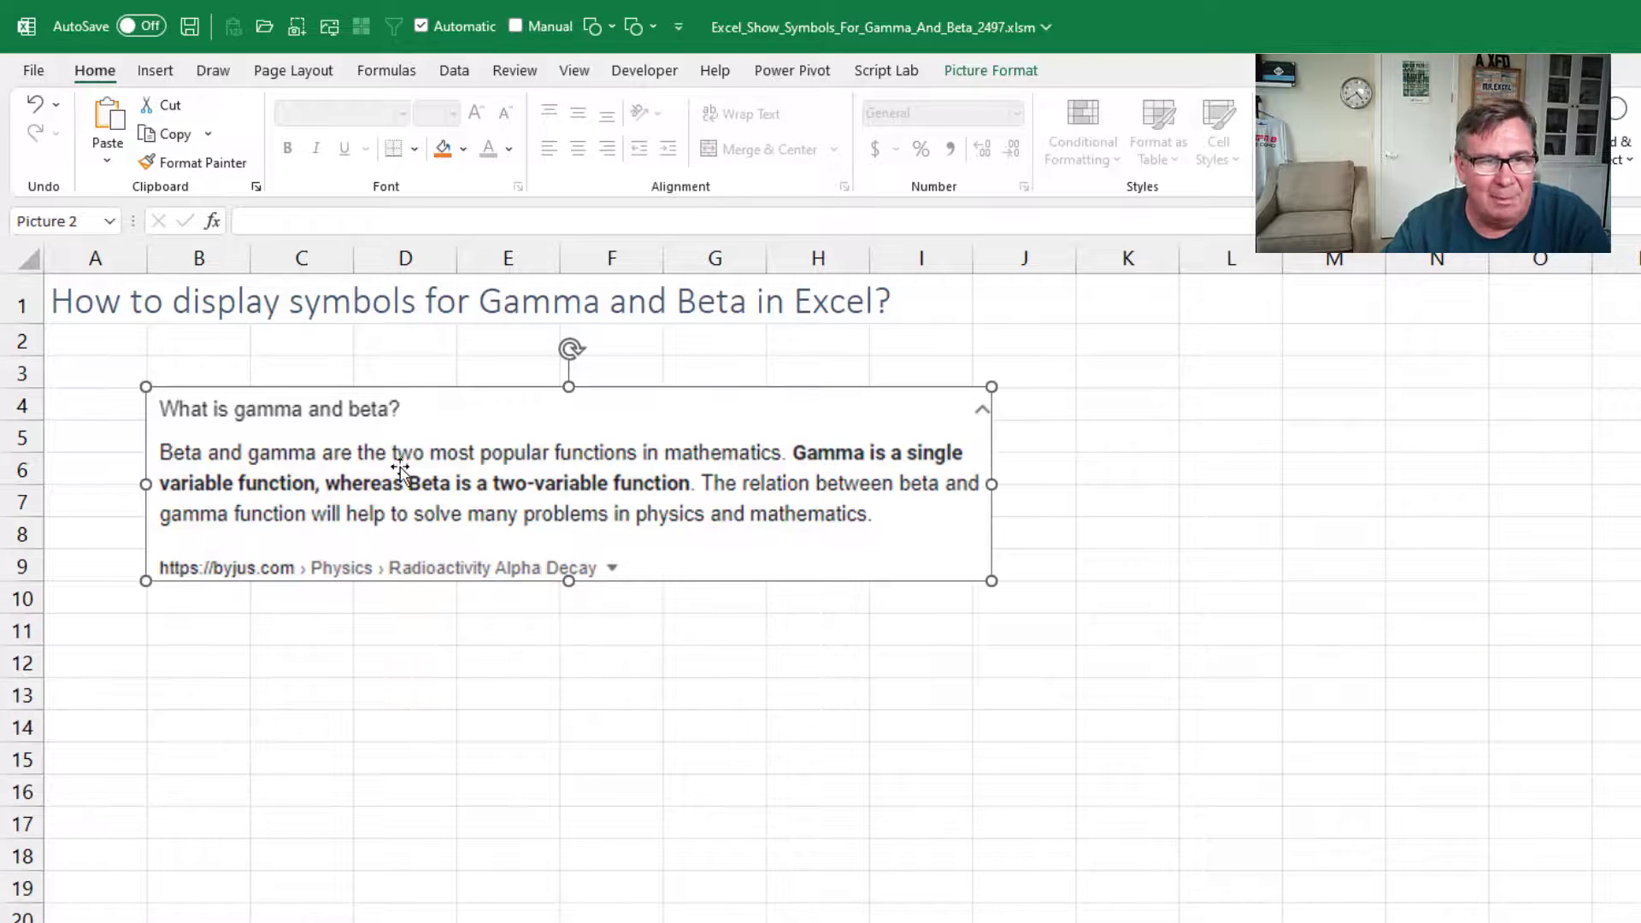
pyautogui.moveTo(735, 669)
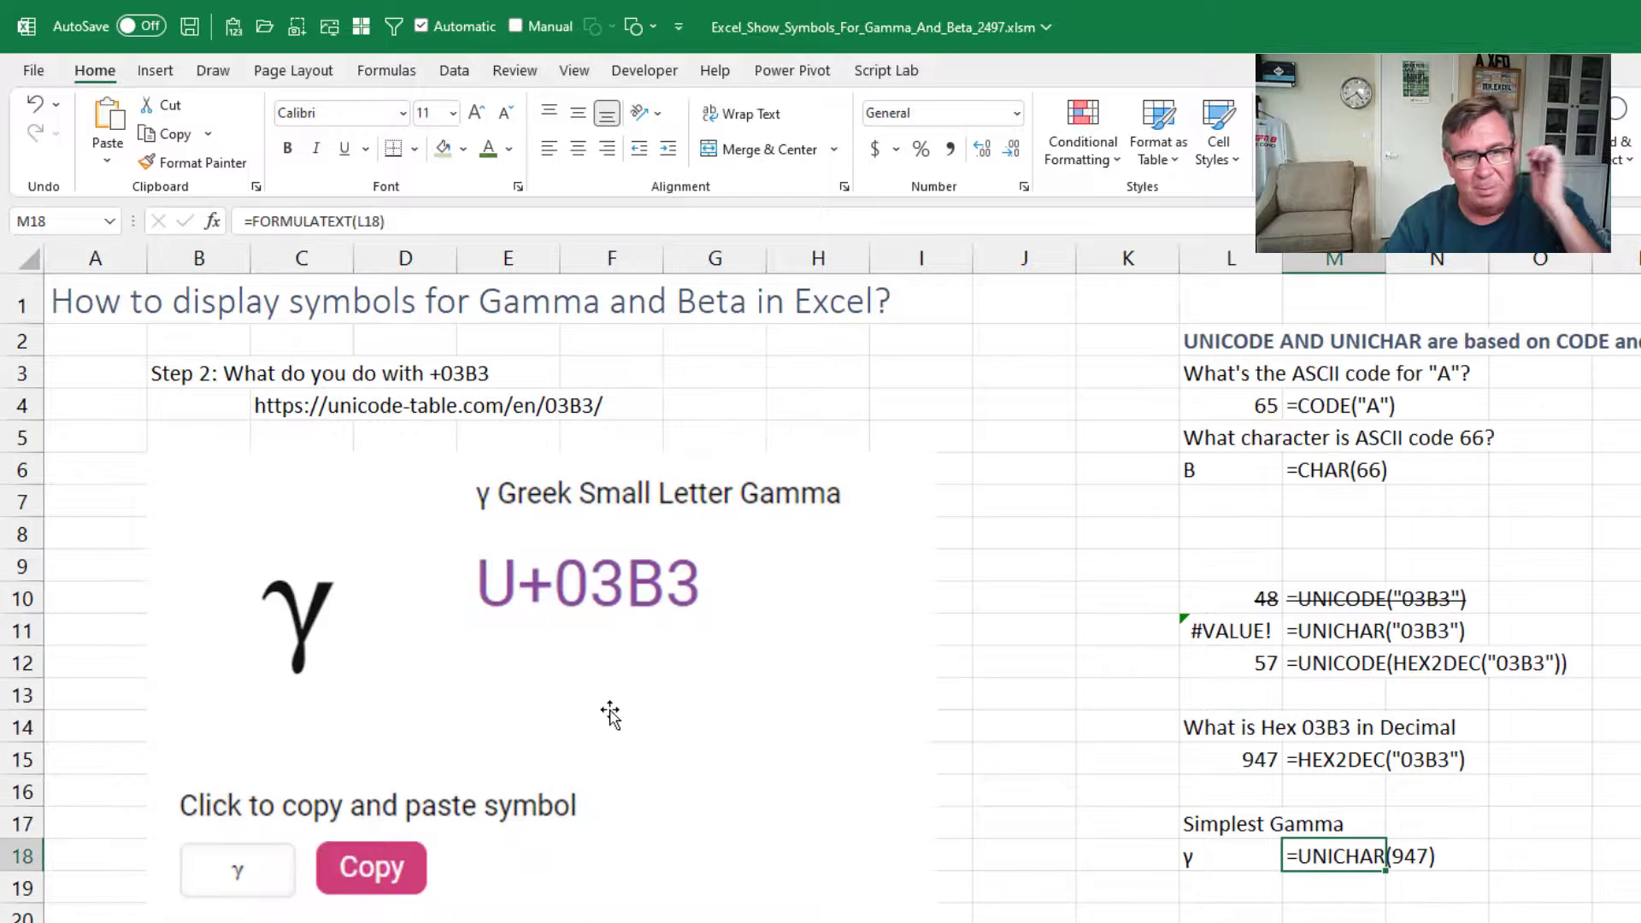
pyautogui.moveTo(575, 620)
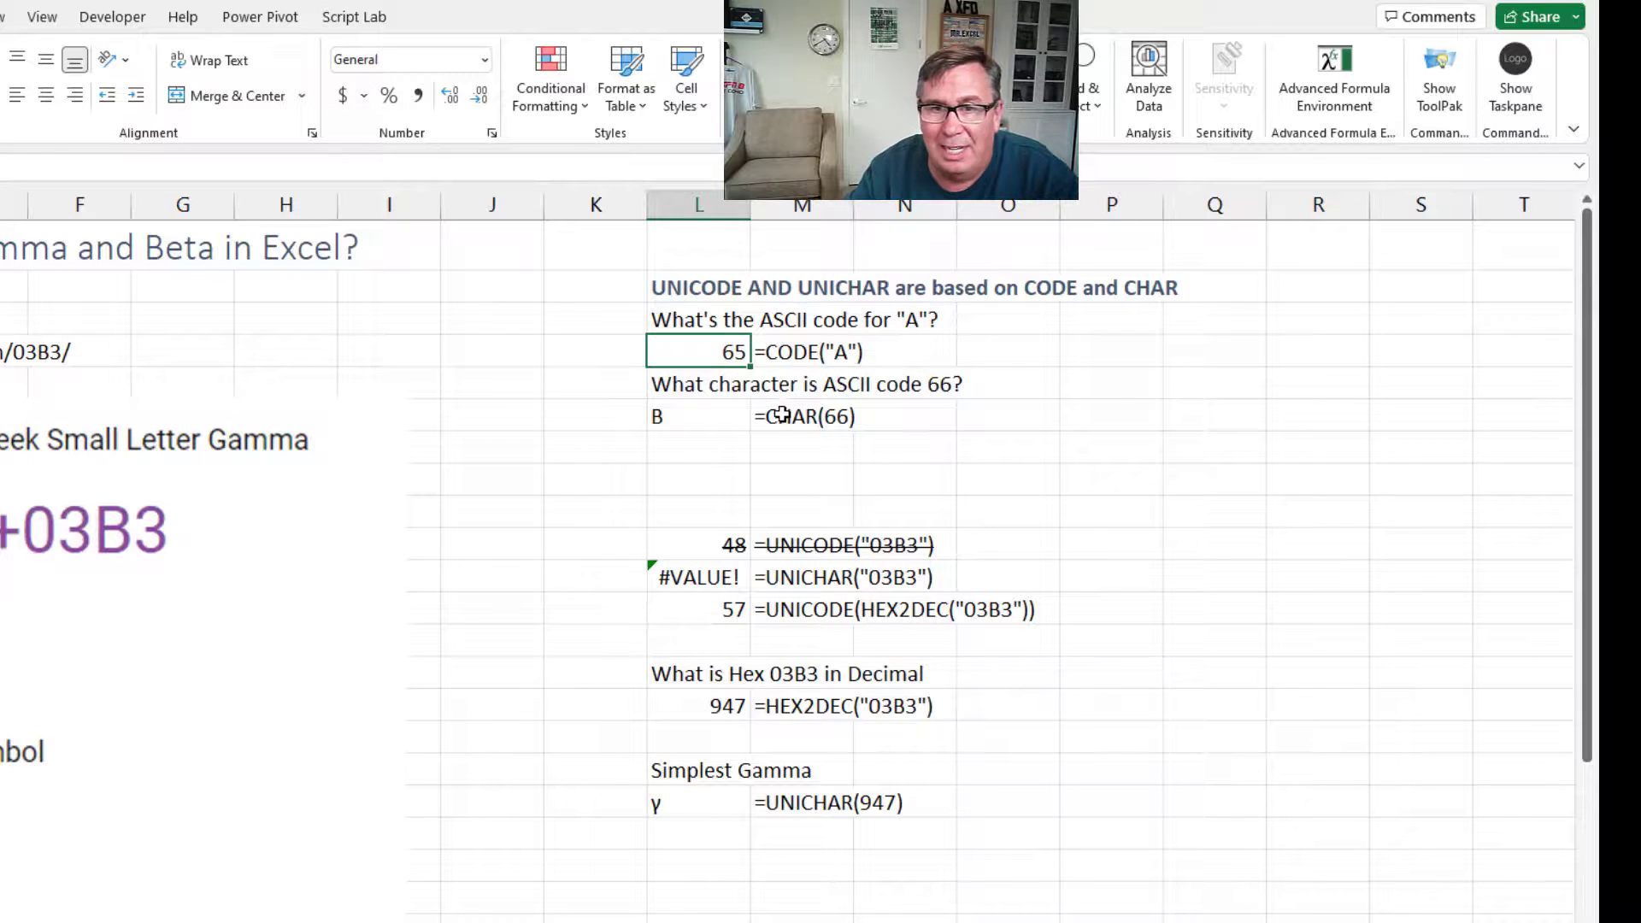
pyautogui.click(802, 416)
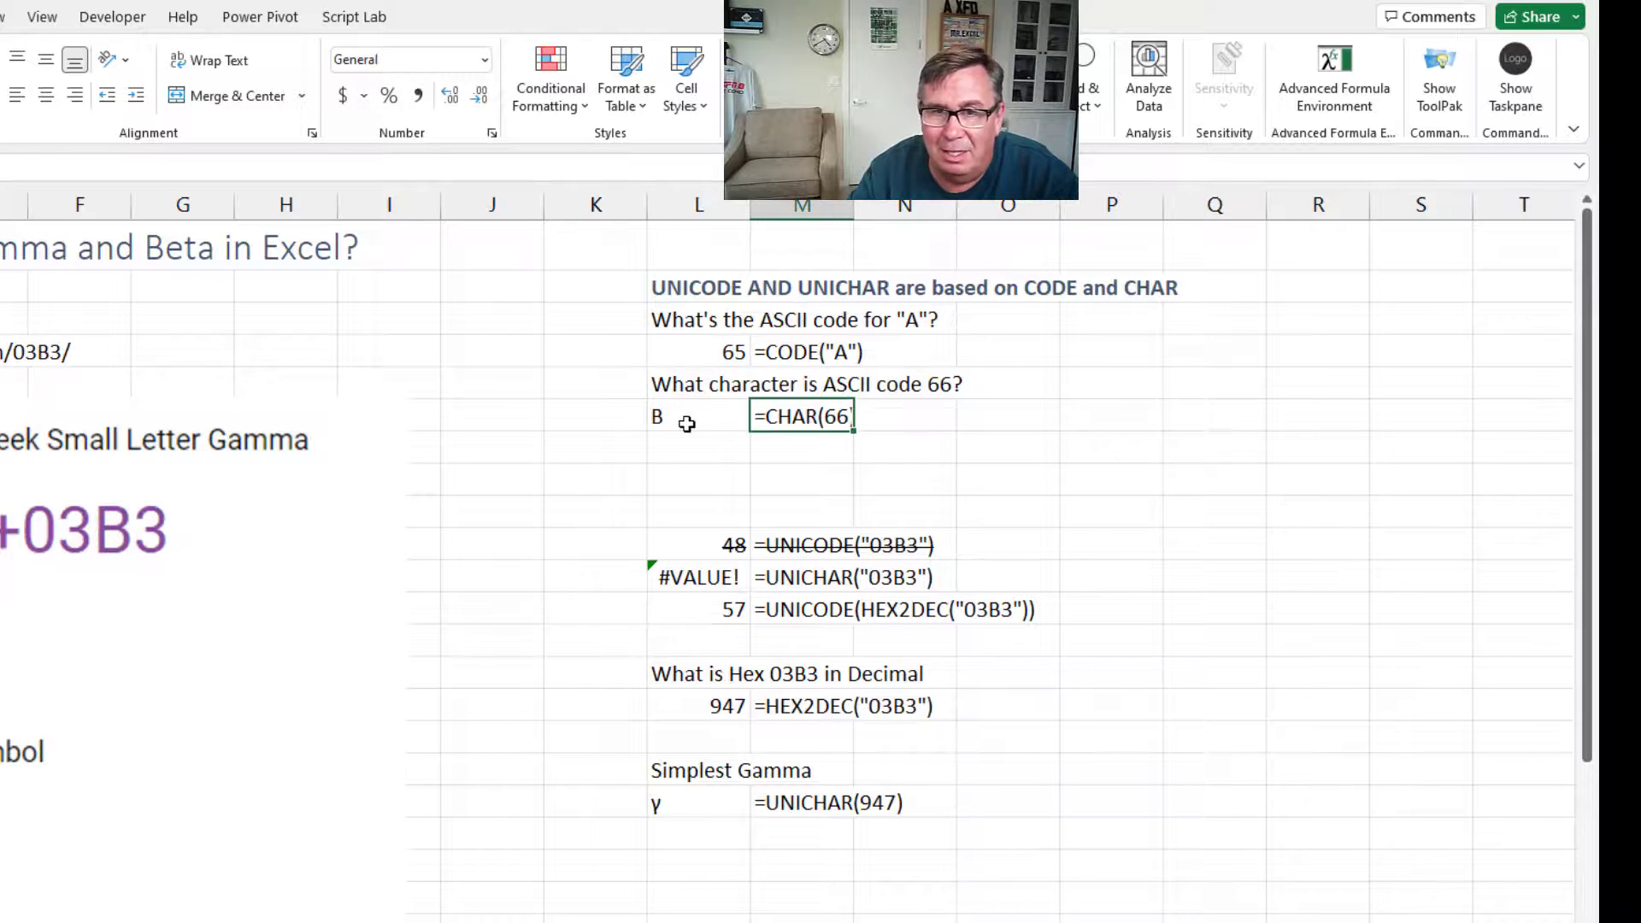
pyautogui.click(698, 415)
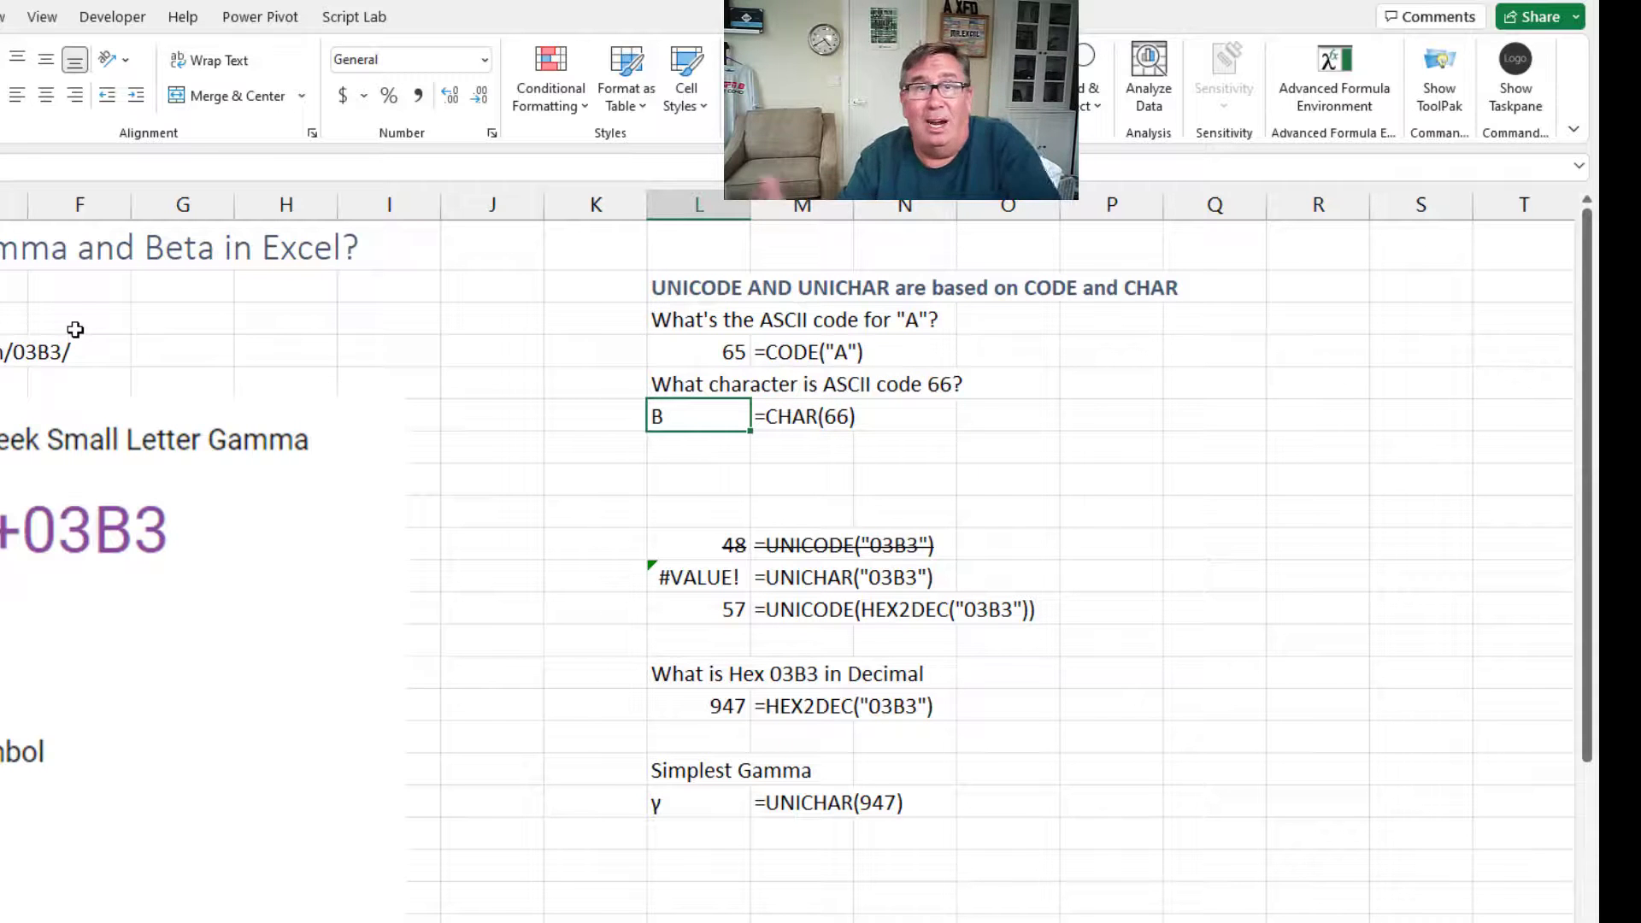
pyautogui.moveTo(606, 547)
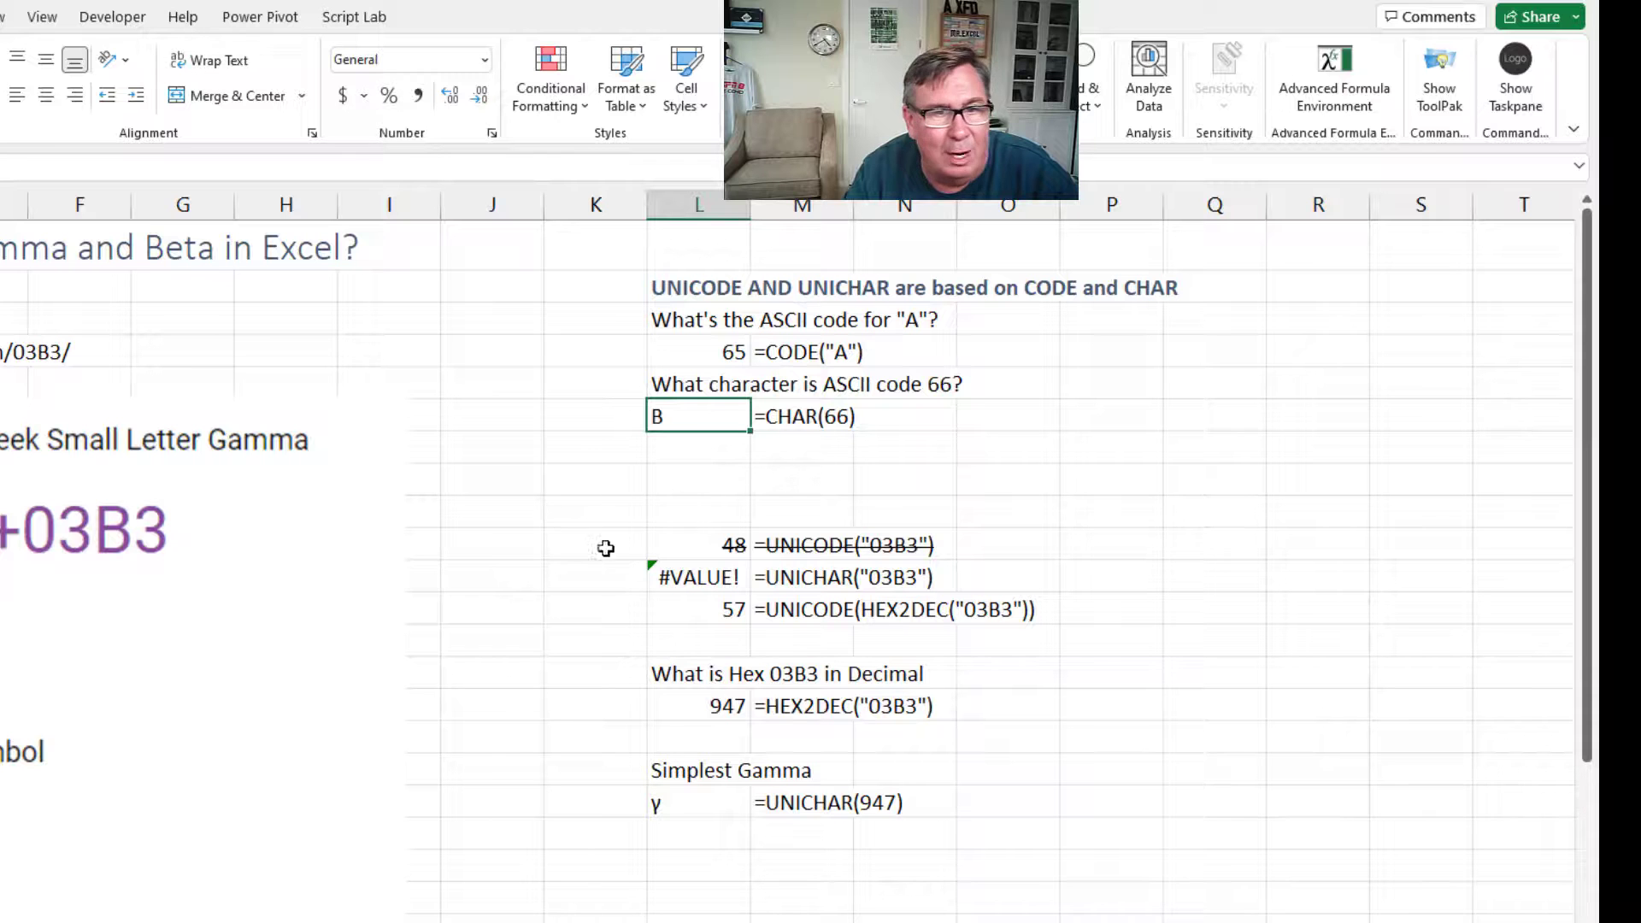
pyautogui.moveTo(187, 553)
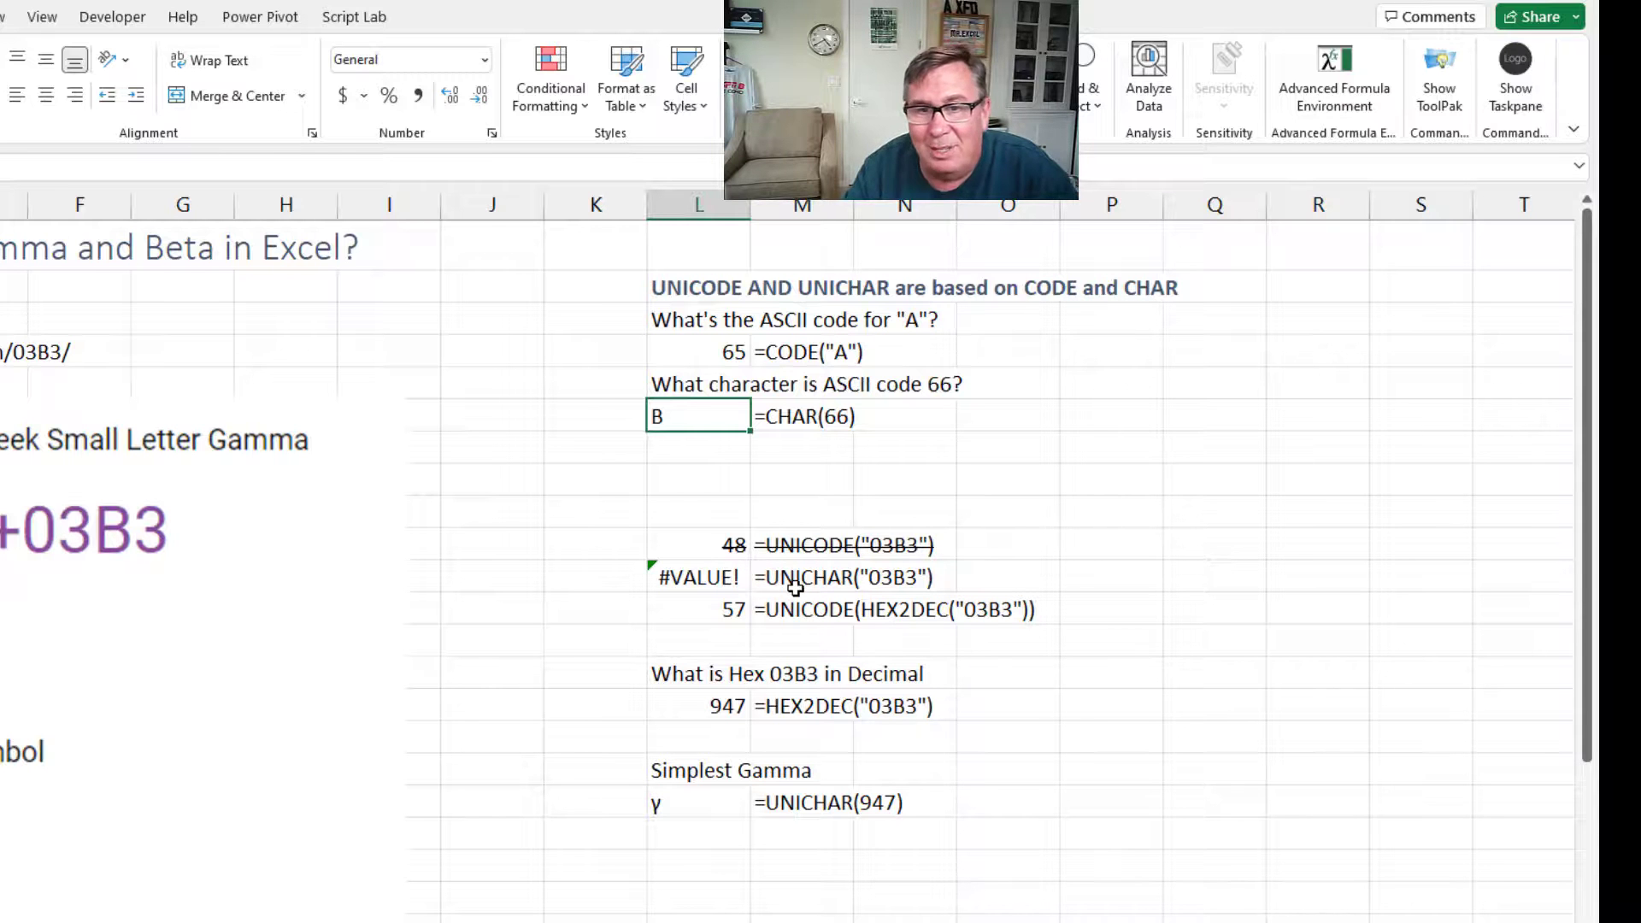
pyautogui.moveTo(890, 586)
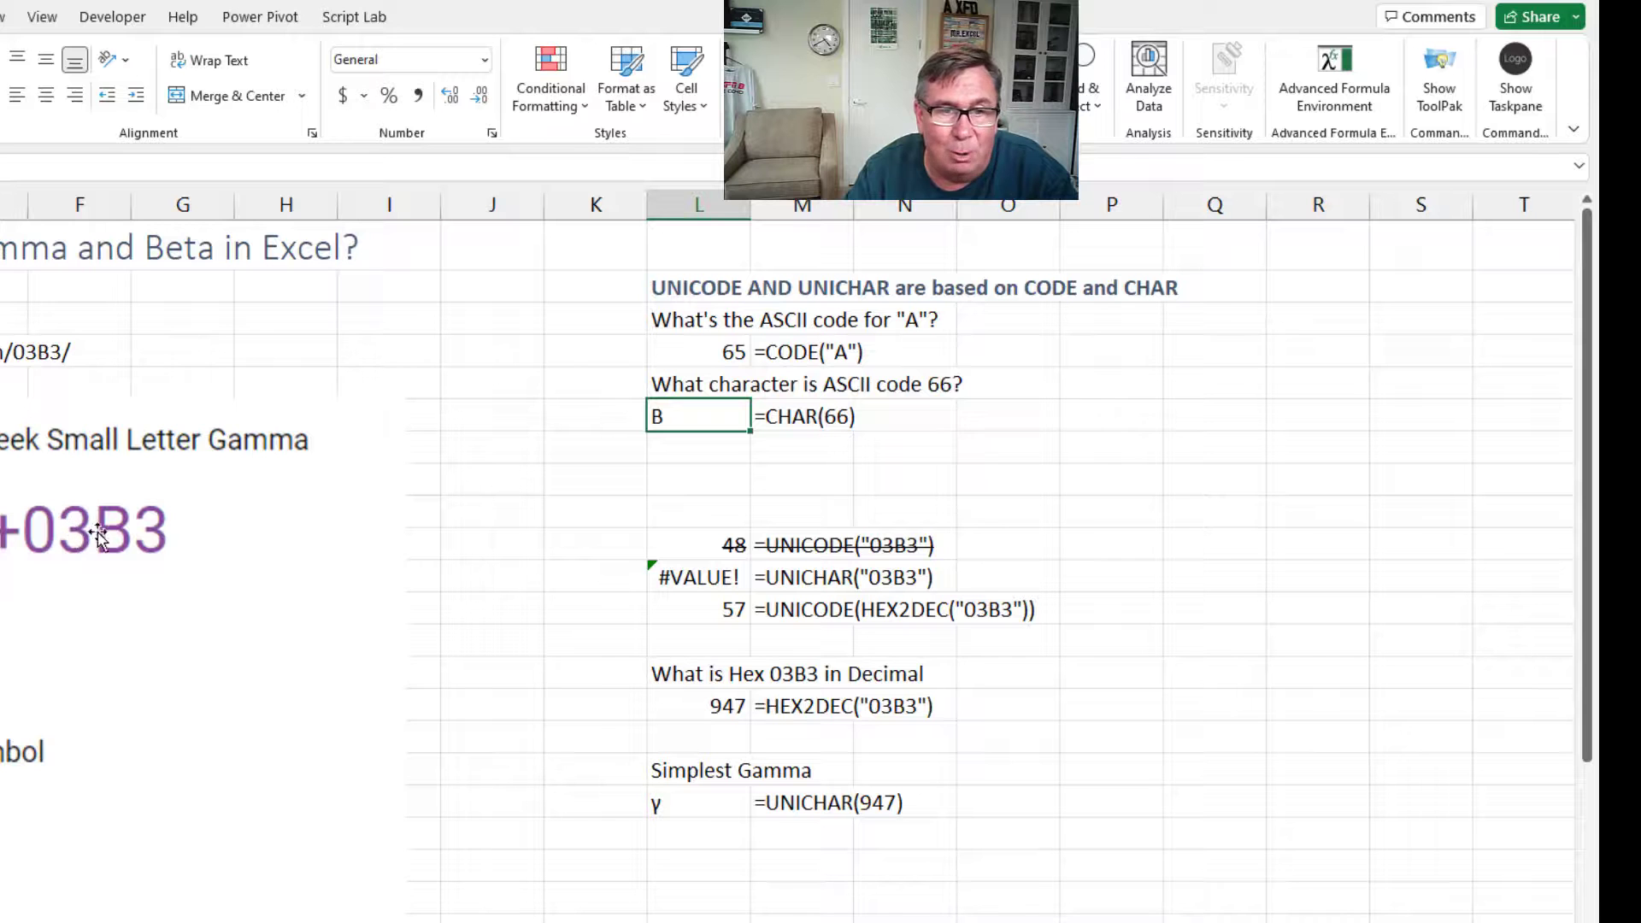
pyautogui.moveTo(248, 546)
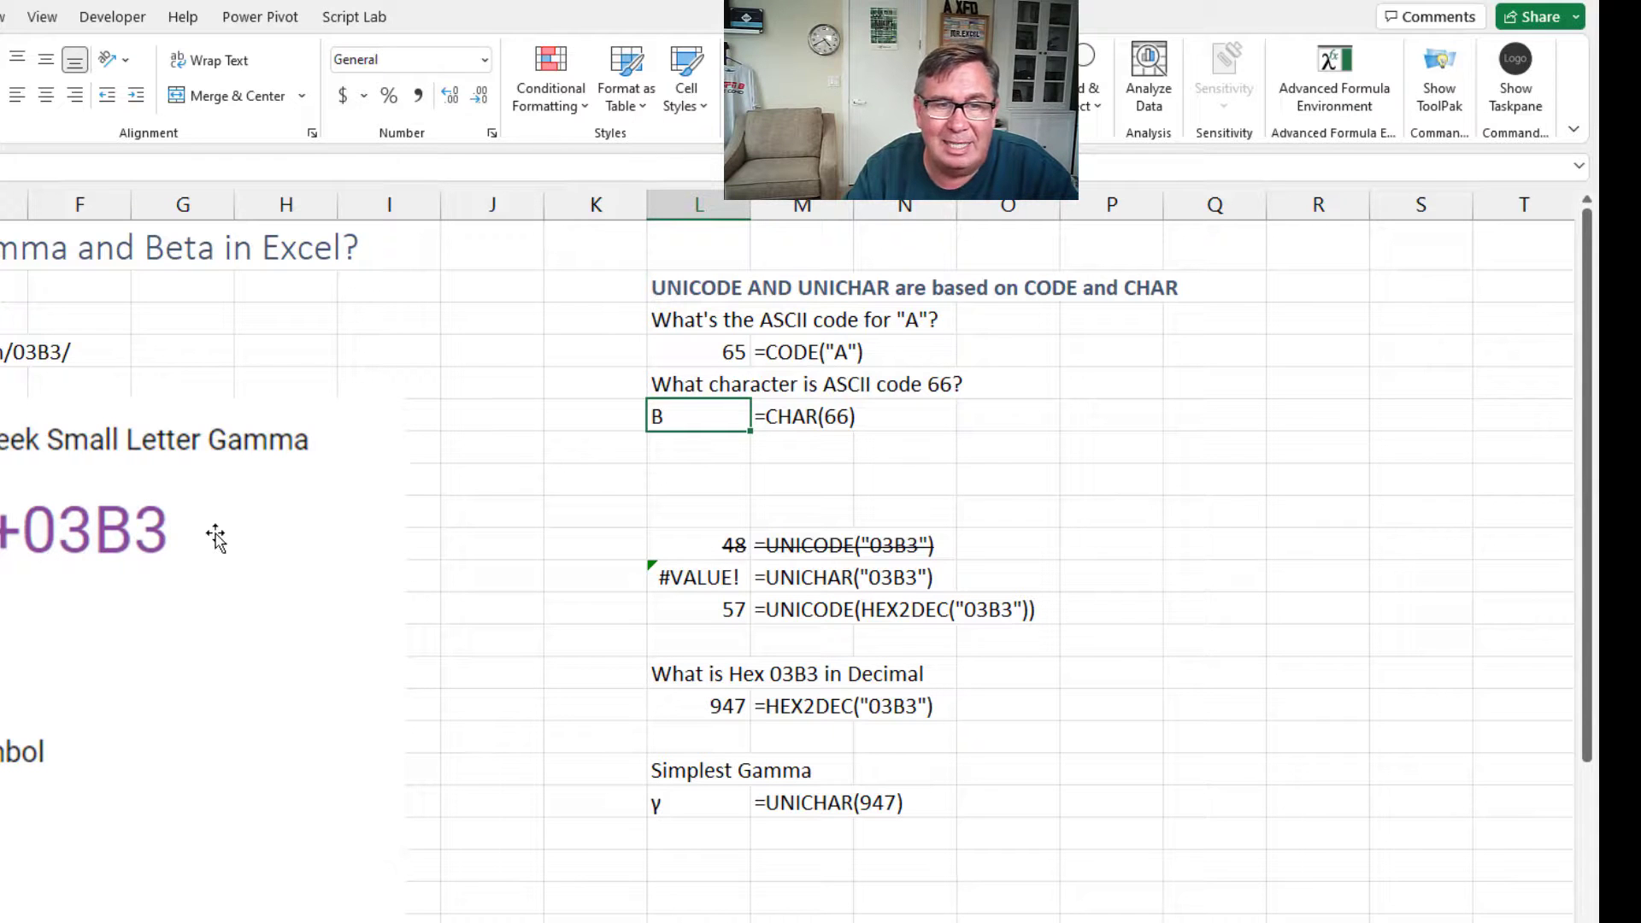
pyautogui.moveTo(434, 580)
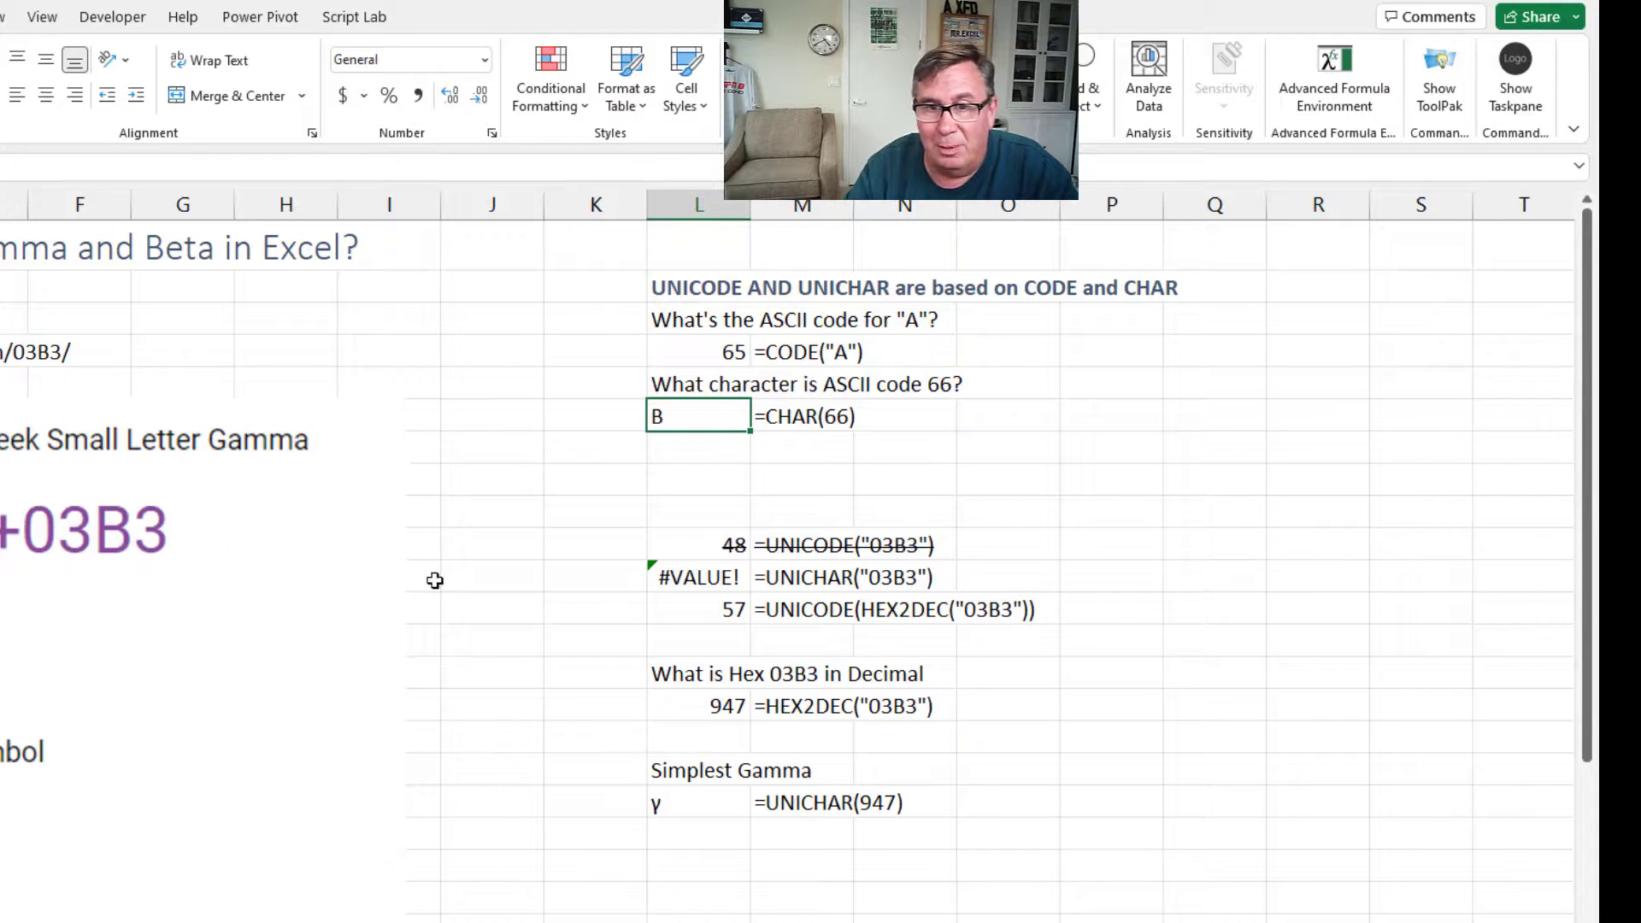
# Step: Change L12's formula to UNICHAR(HEX2DEC("03B3")) so it shows γ, then check L15 and L18
pyautogui.click(698, 610)
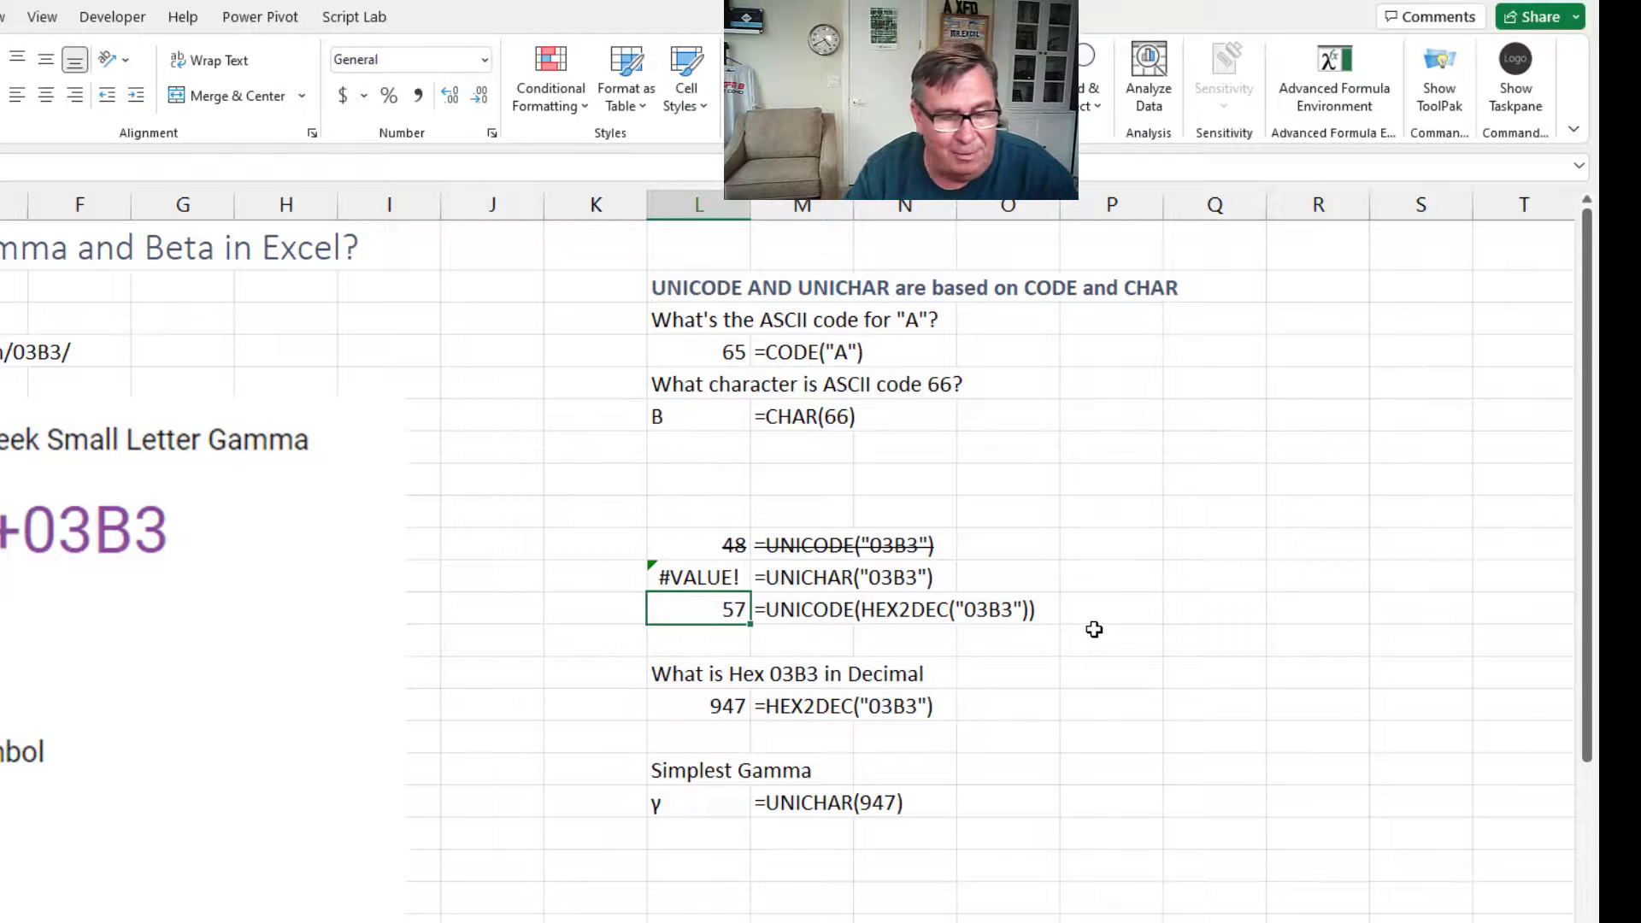
pyautogui.doubleClick(698, 610)
pyautogui.write('HAR')
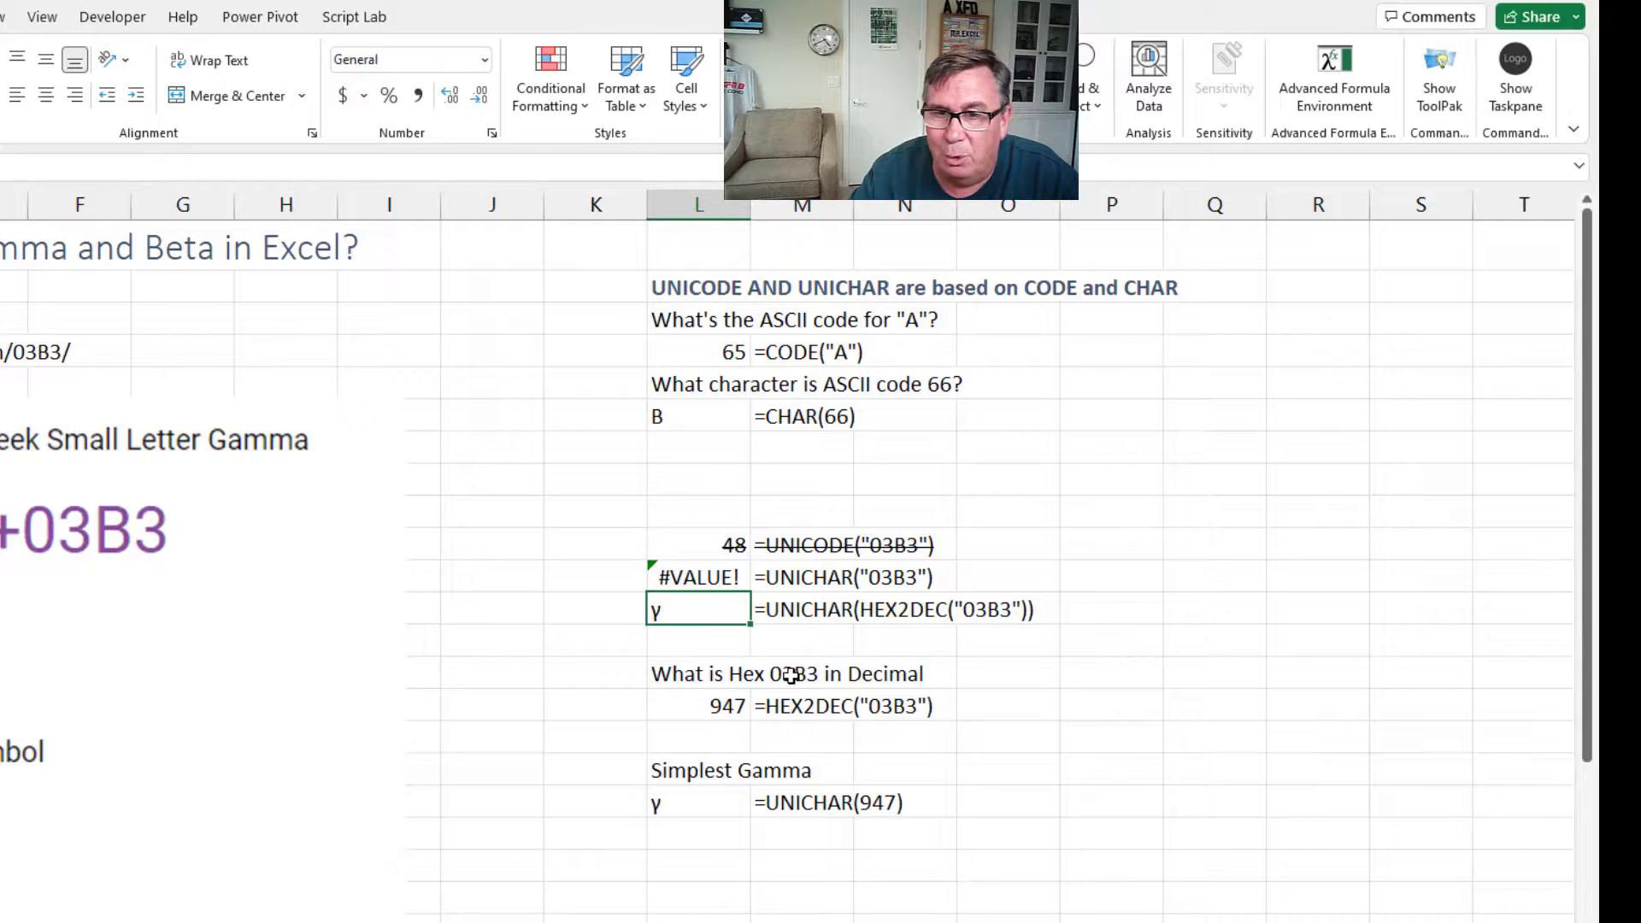
pyautogui.click(699, 705)
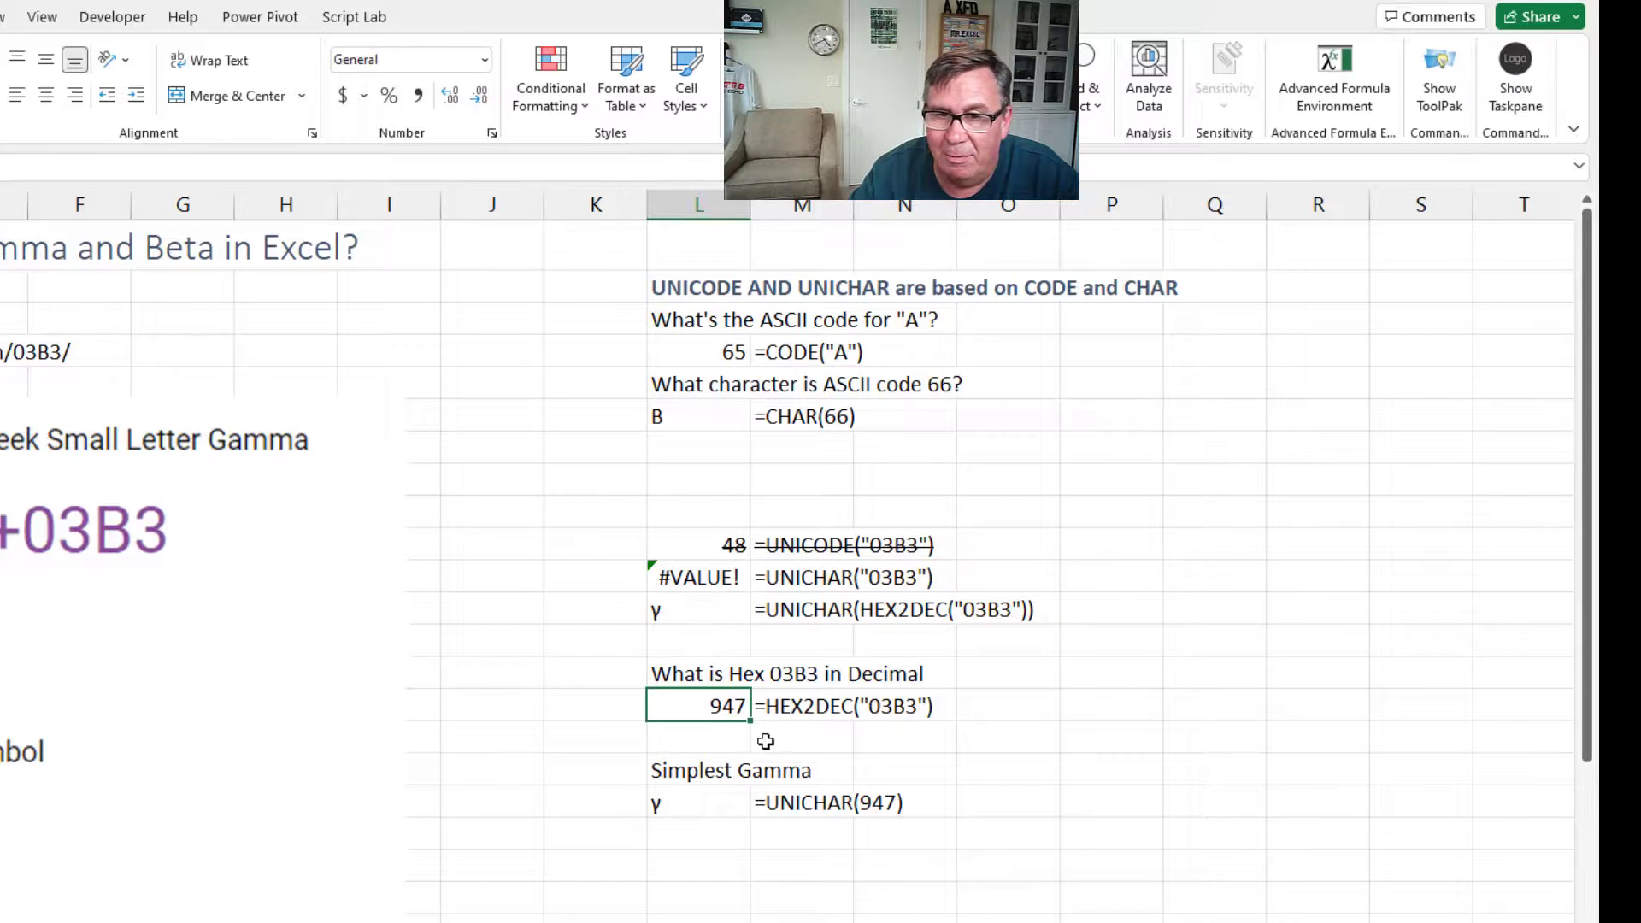
pyautogui.moveTo(703, 810)
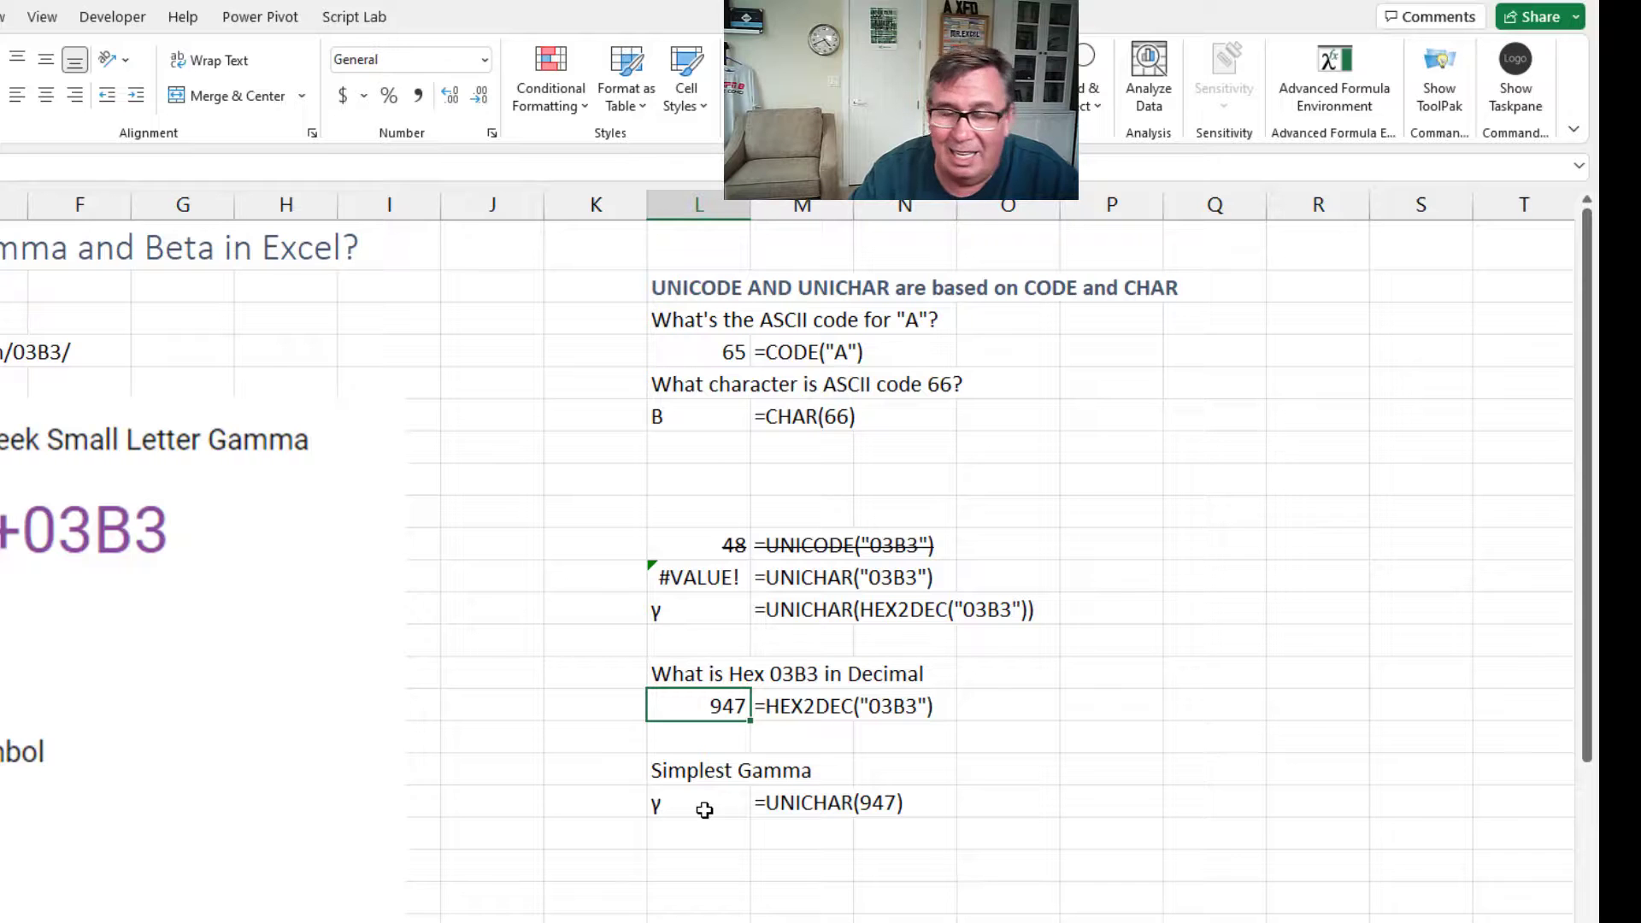
pyautogui.click(698, 803)
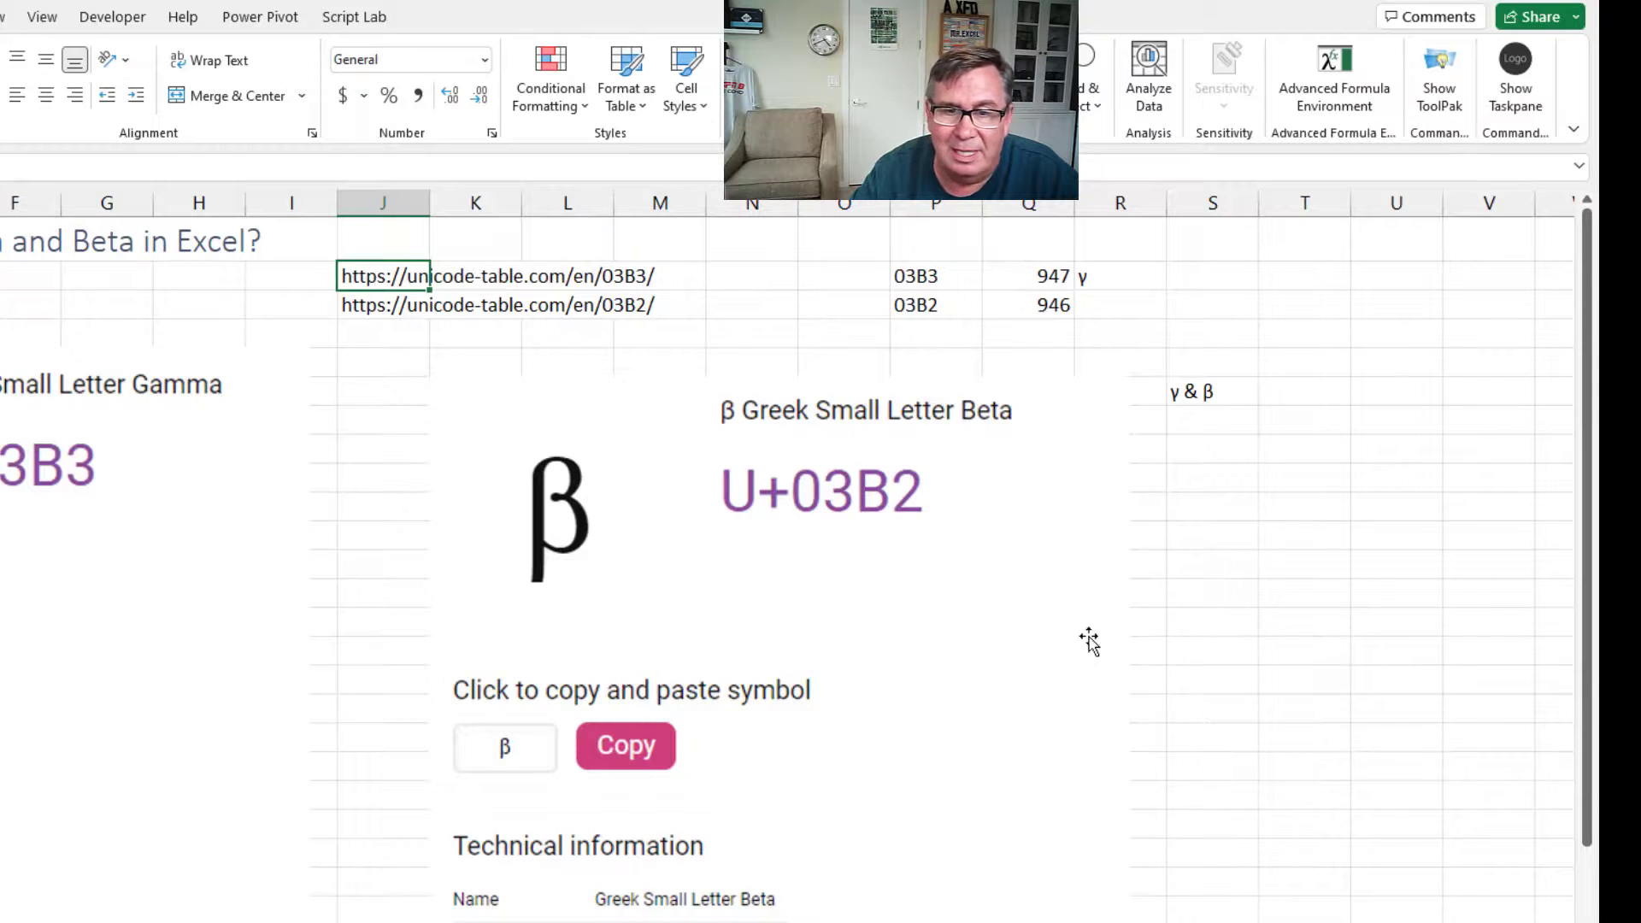
pyautogui.moveTo(1202, 482)
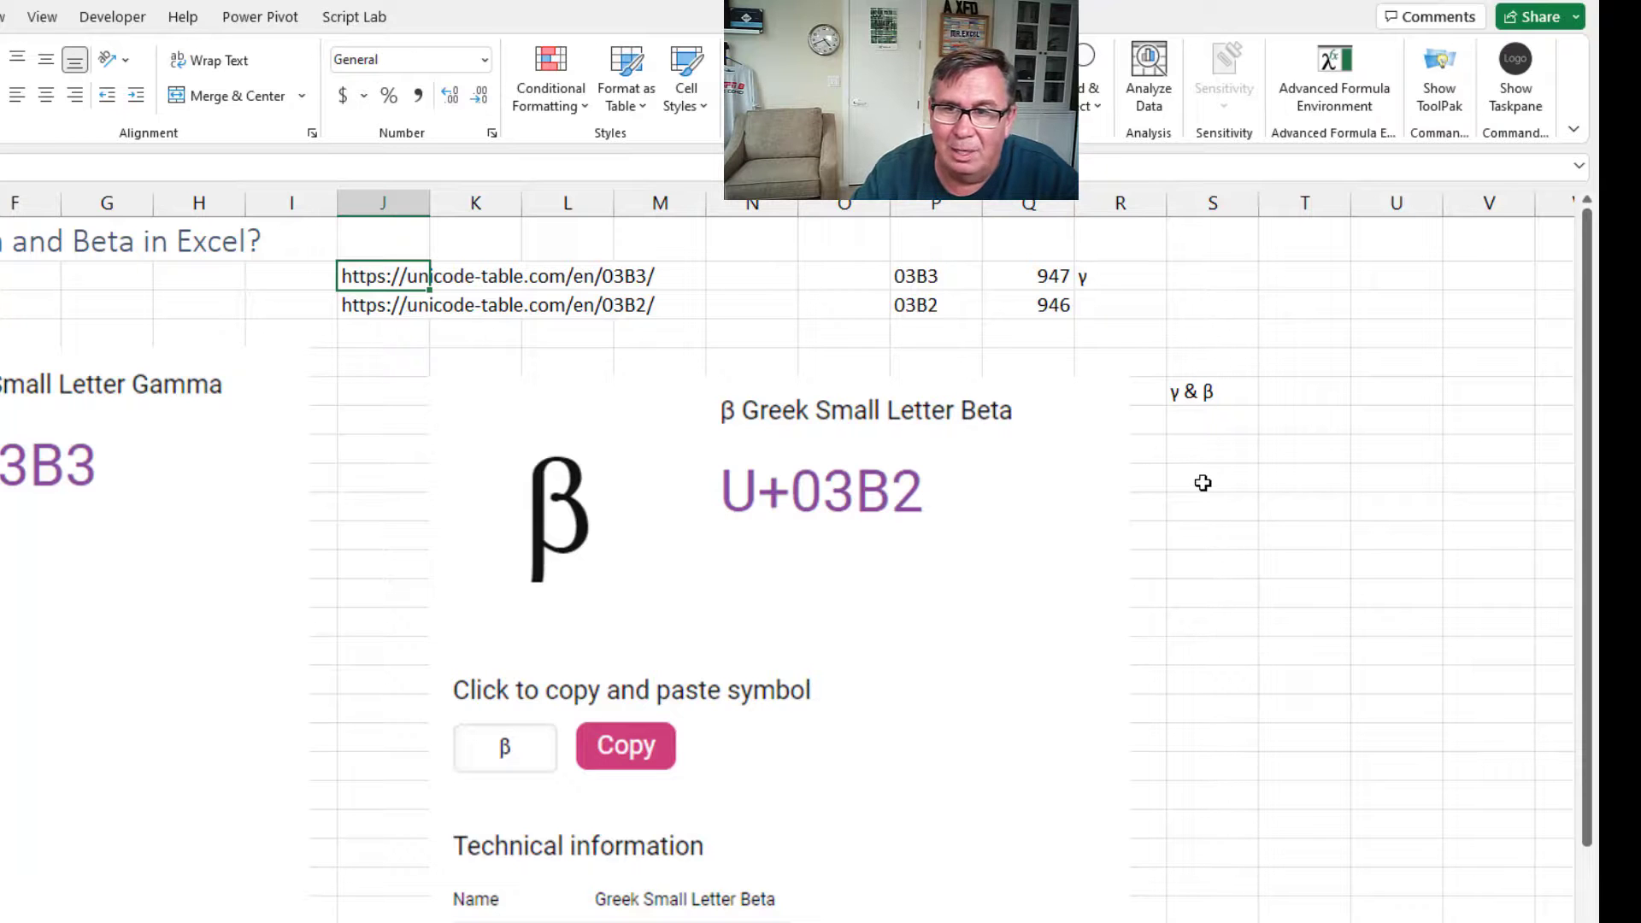
# Step: Enter =UNICHAR(946) below the γ & β label to produce β
pyautogui.write('=uni')
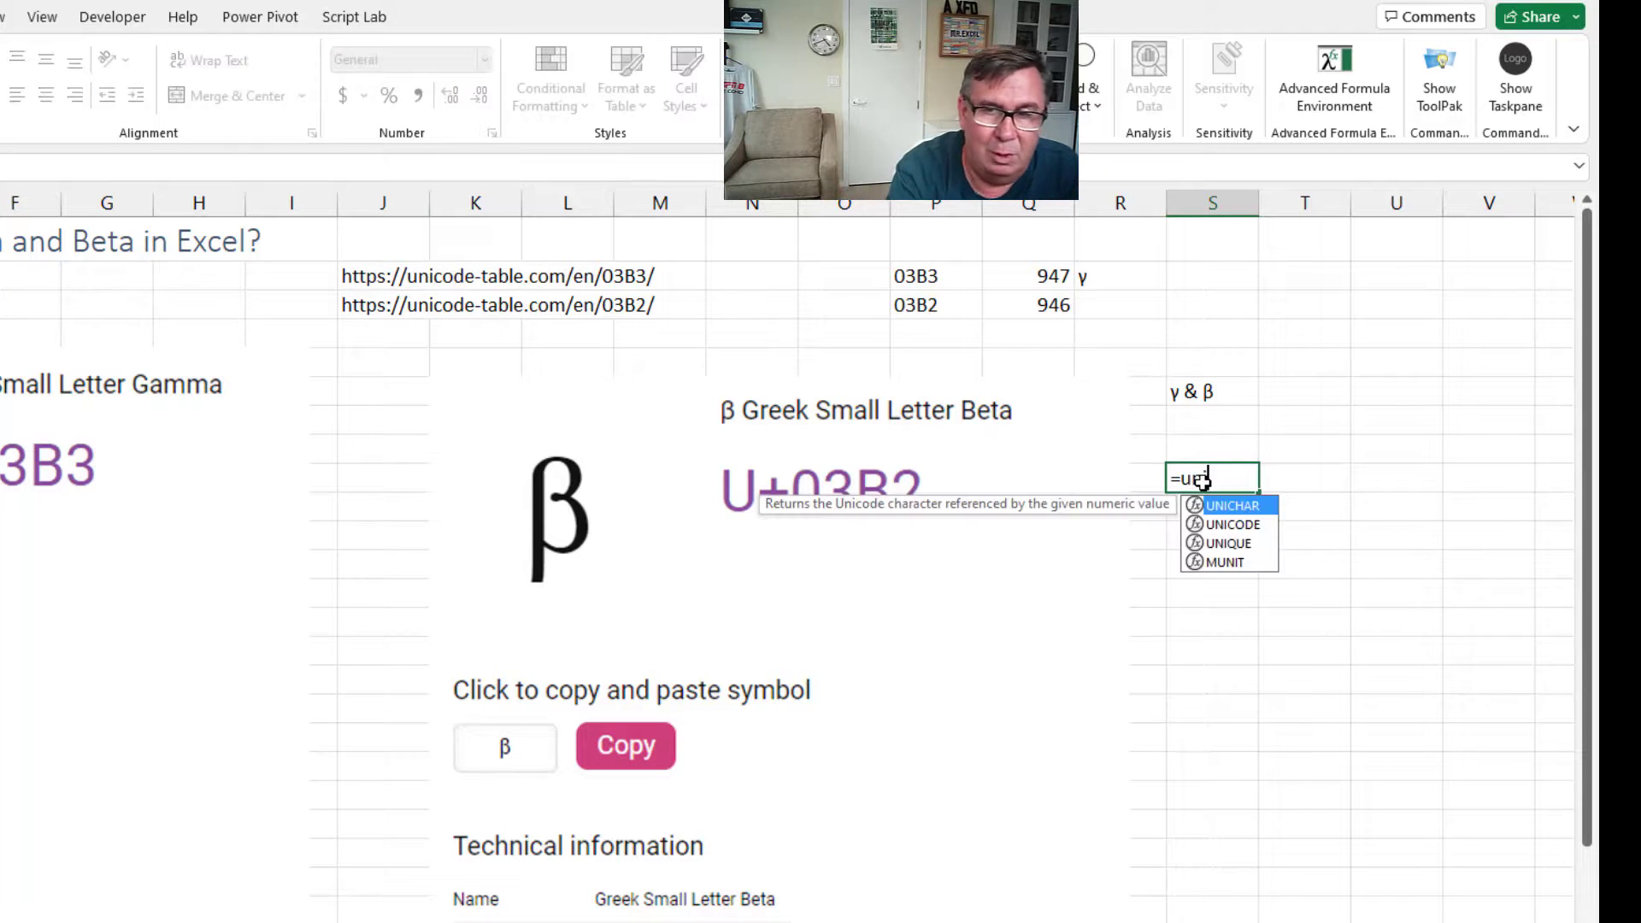
pyautogui.write('NICHAR(')
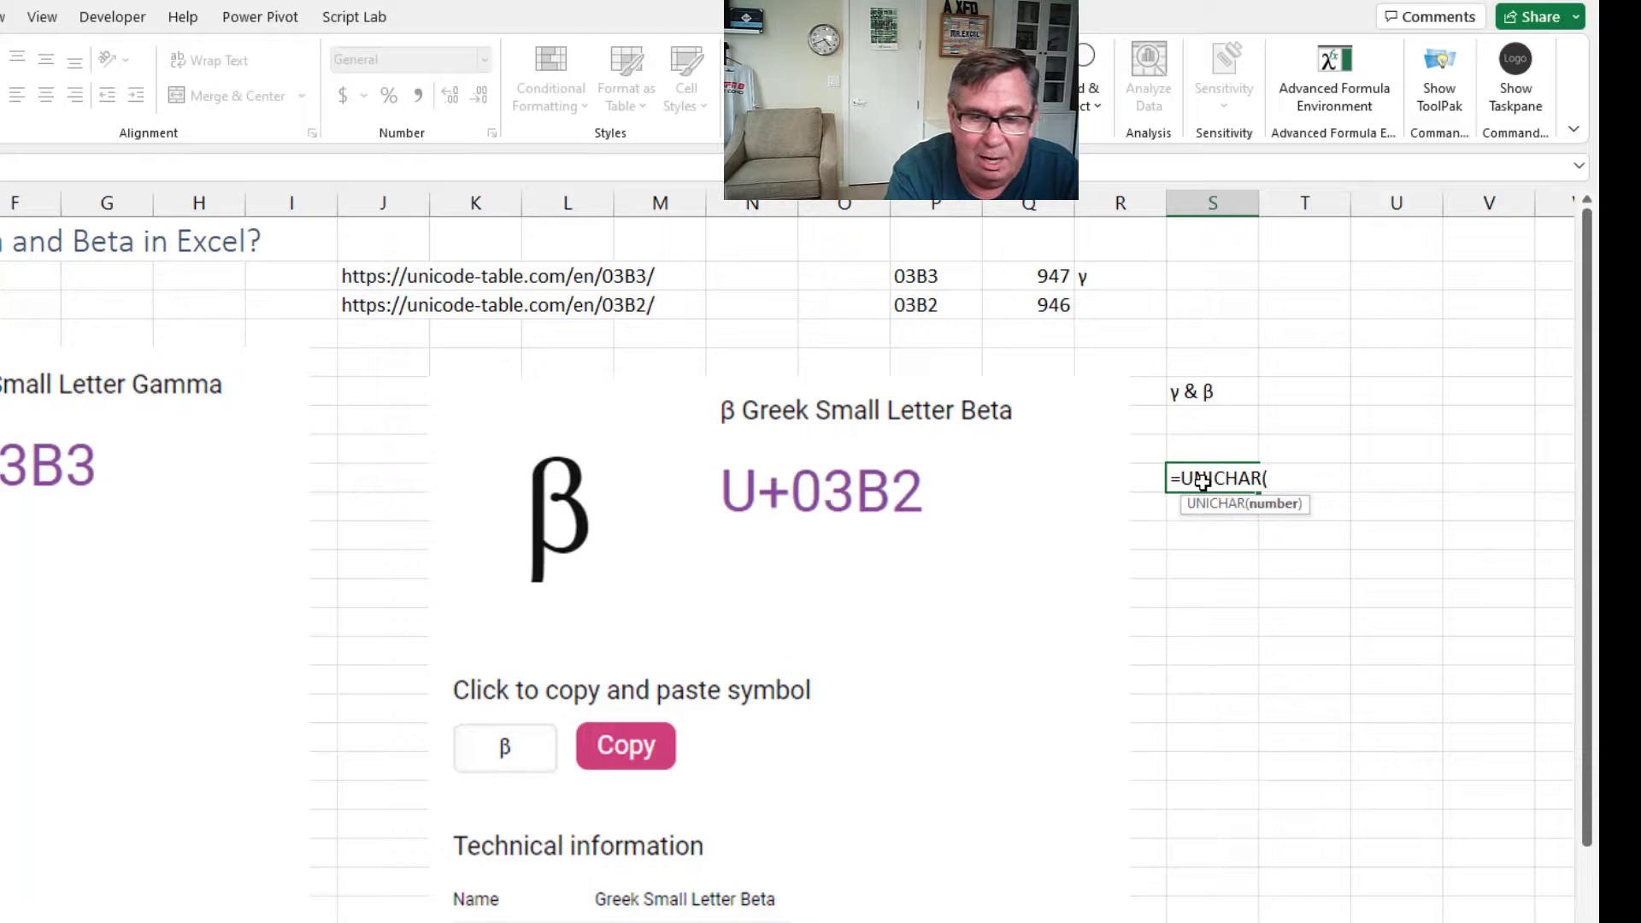
pyautogui.write('946)')
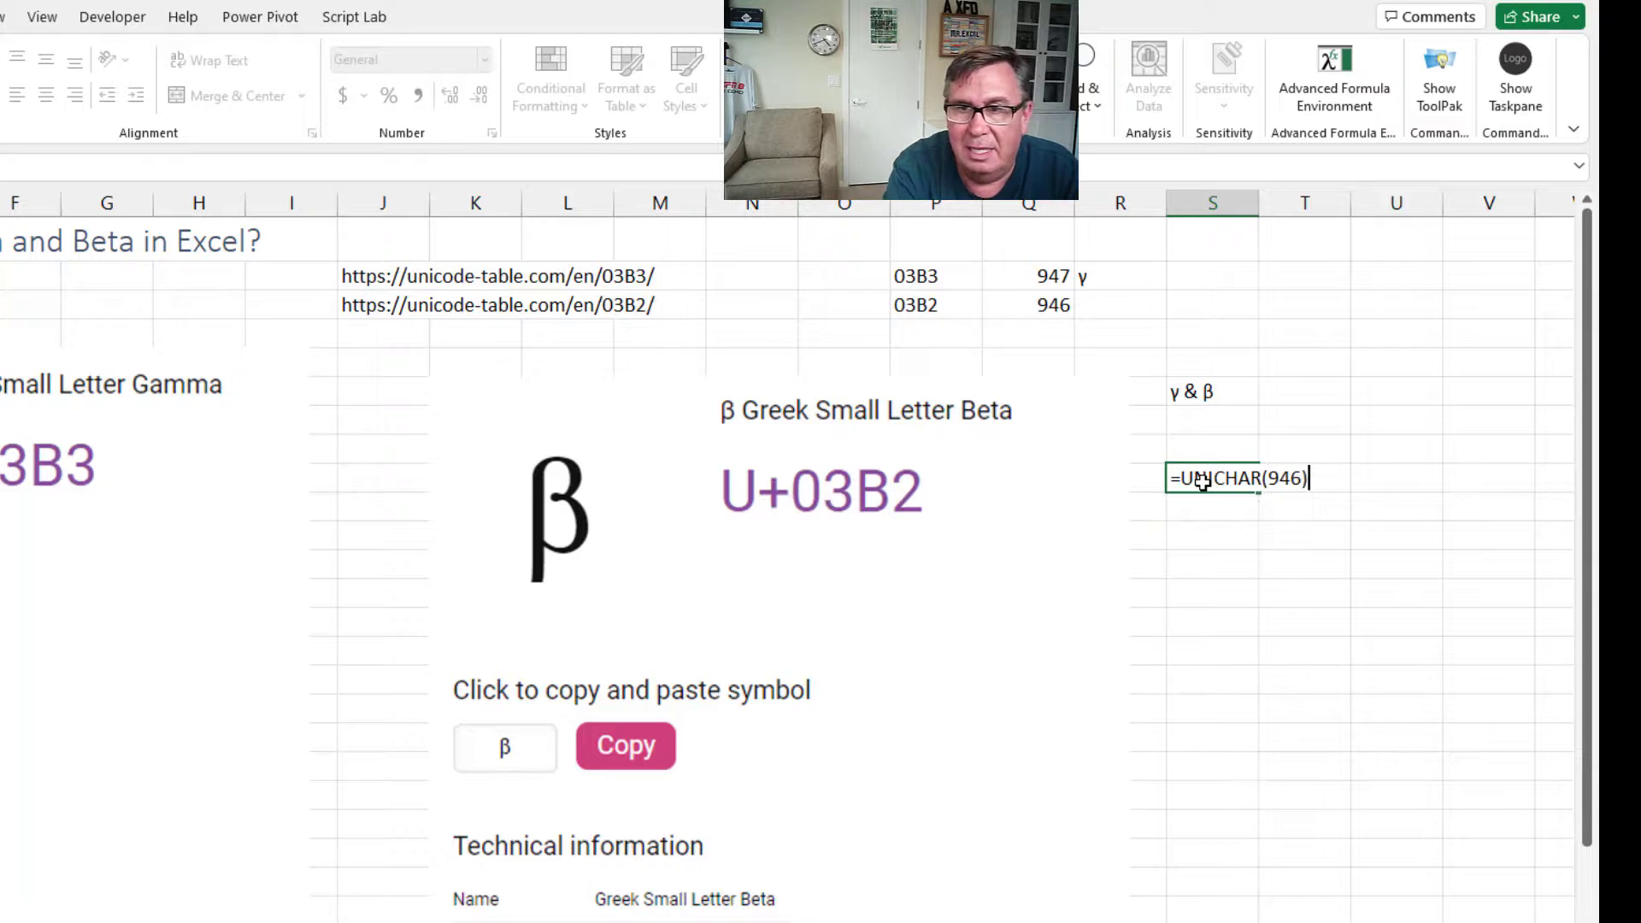
pyautogui.press('Enter')
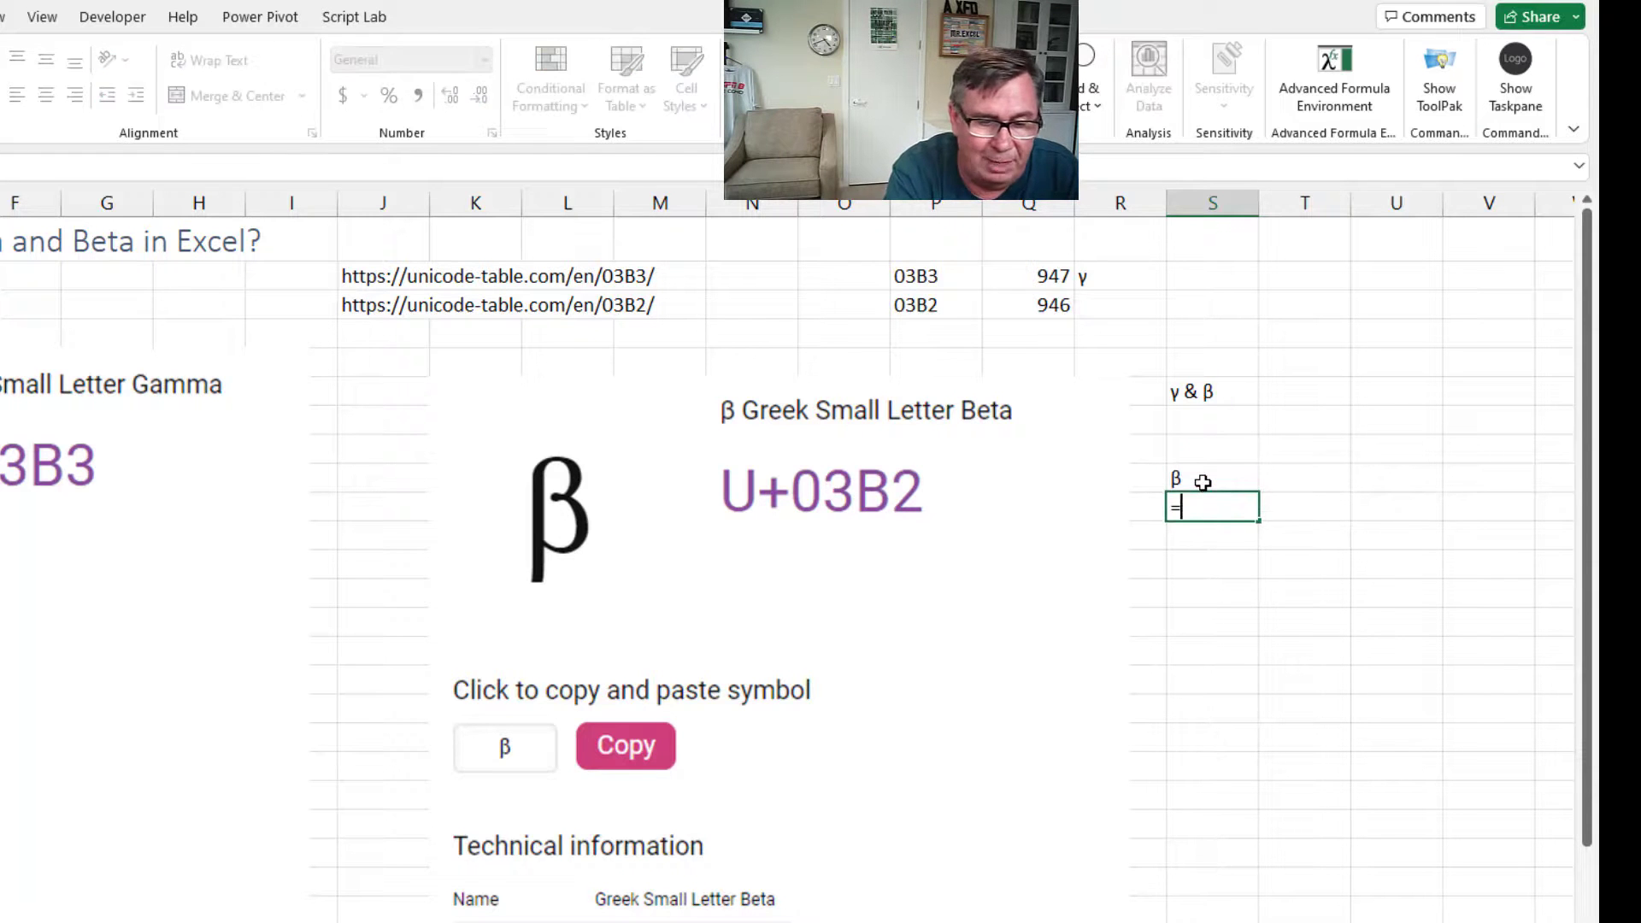
# Step: Enter =UNICHAR(HEX2DEC("03B2")) in the next cell for a second β, then inspect the first result
pyautogui.write('UNICHAR(')
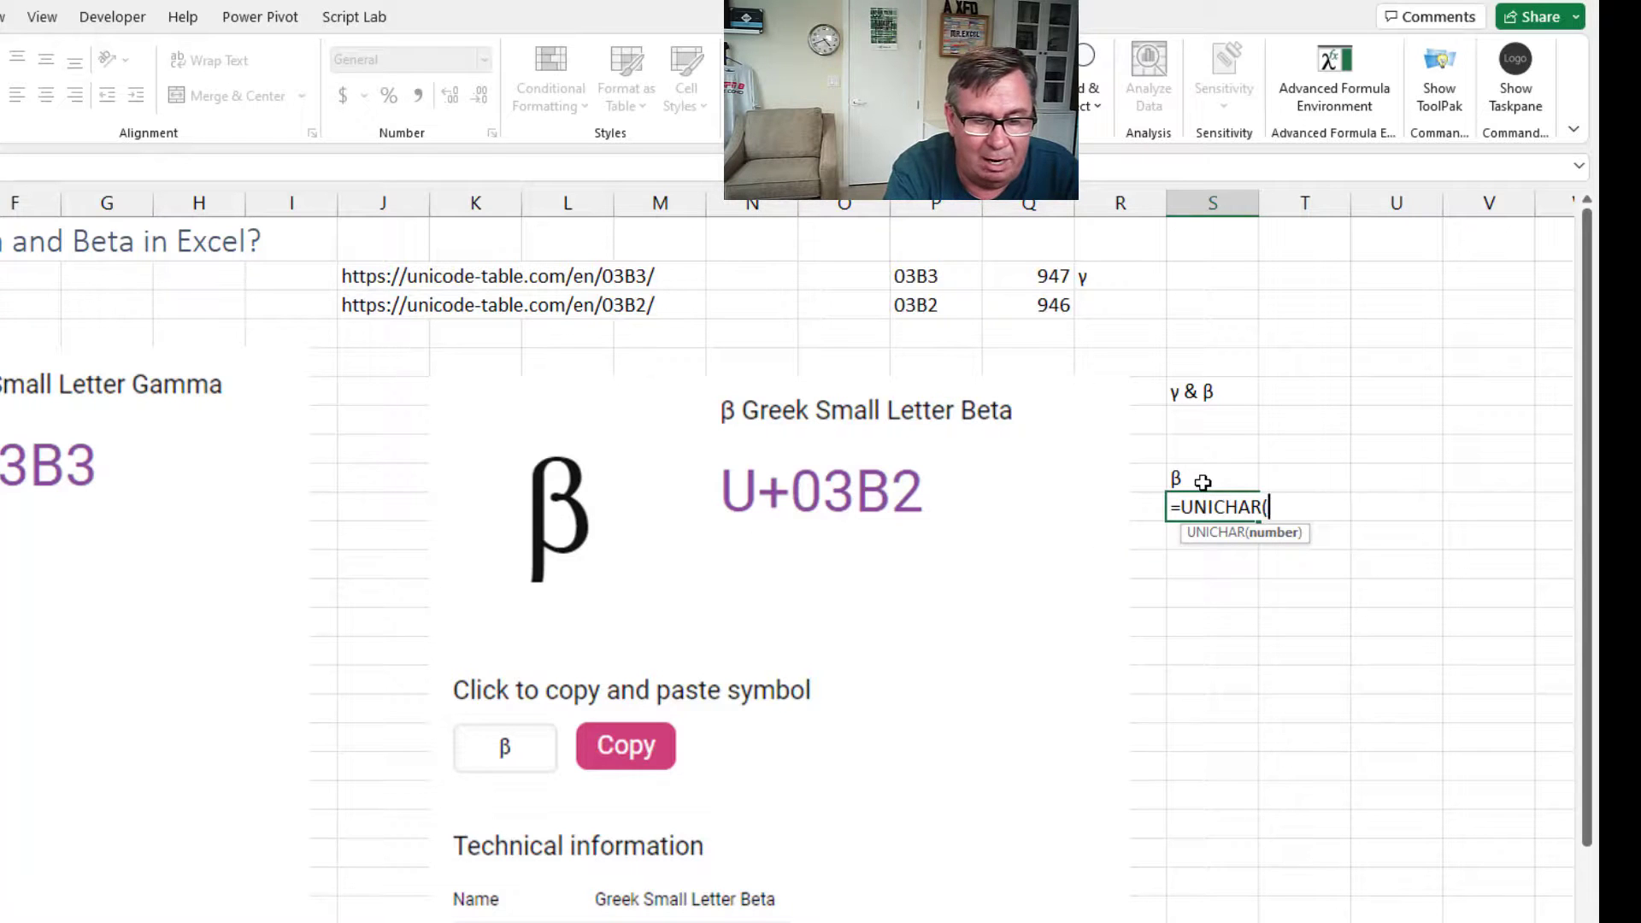
pyautogui.write('hex2de')
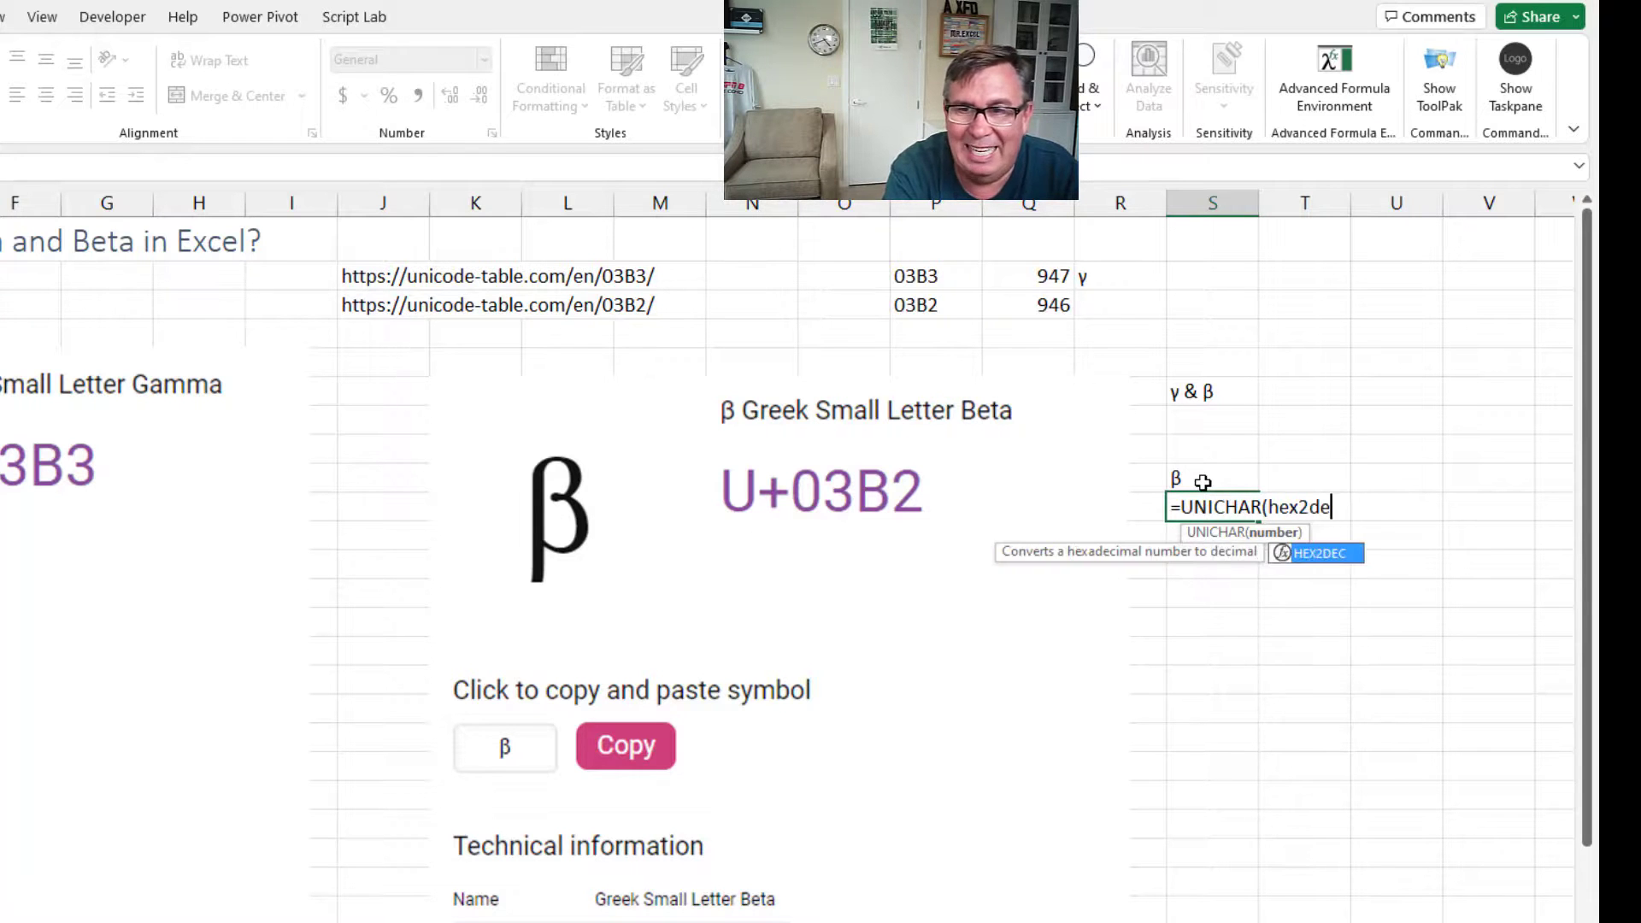
pyautogui.write('c("0')
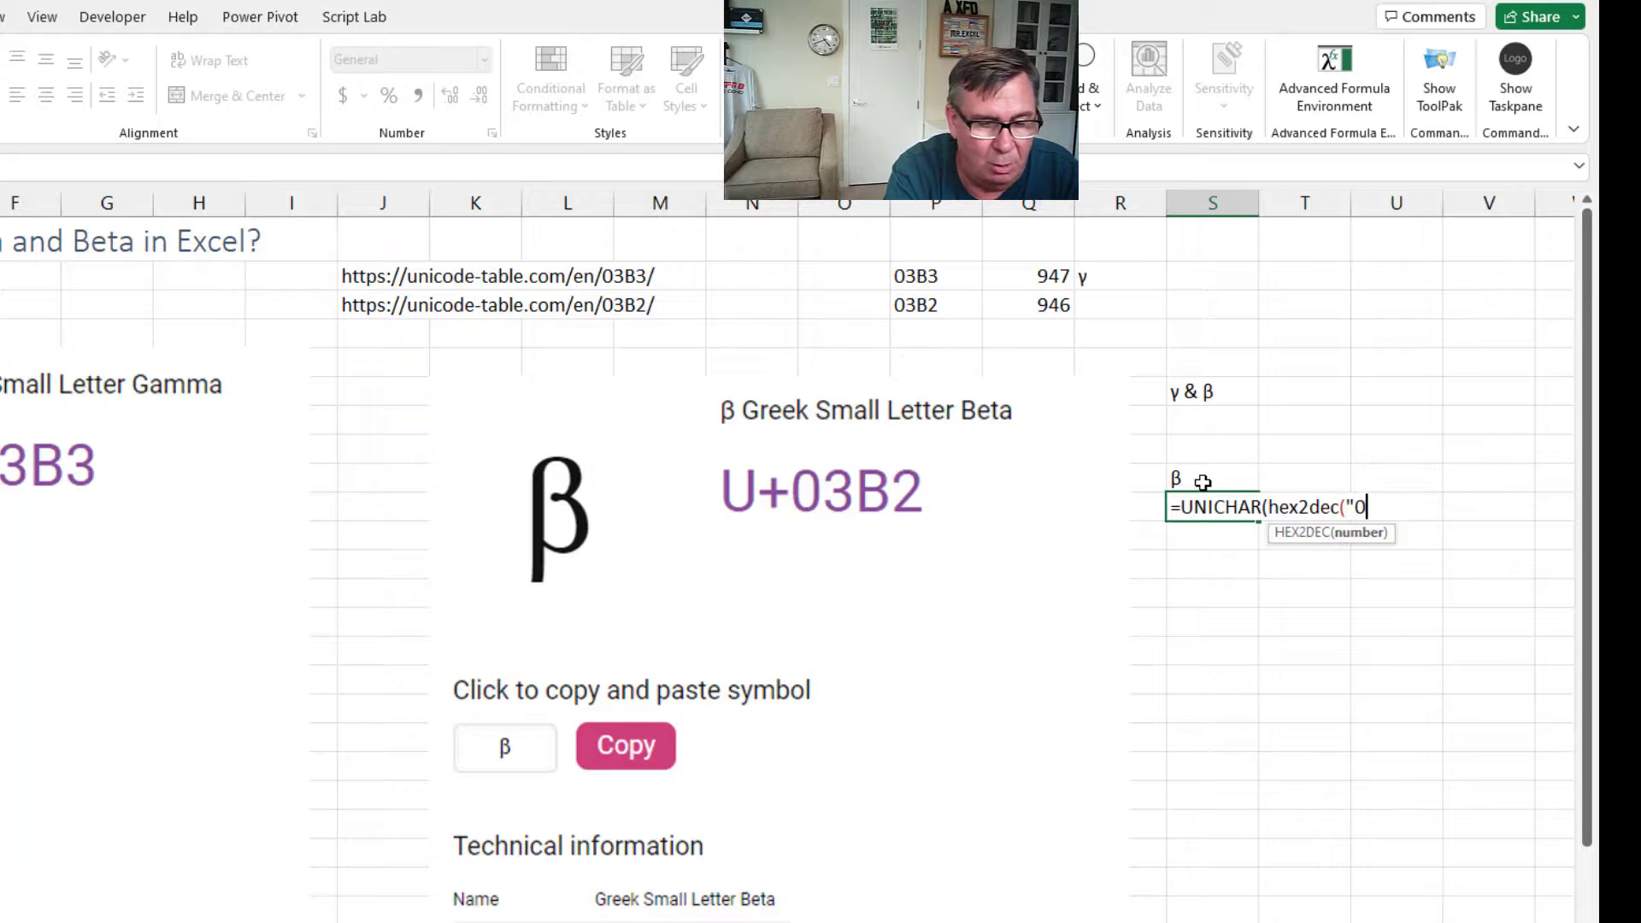
pyautogui.write('3B2")')
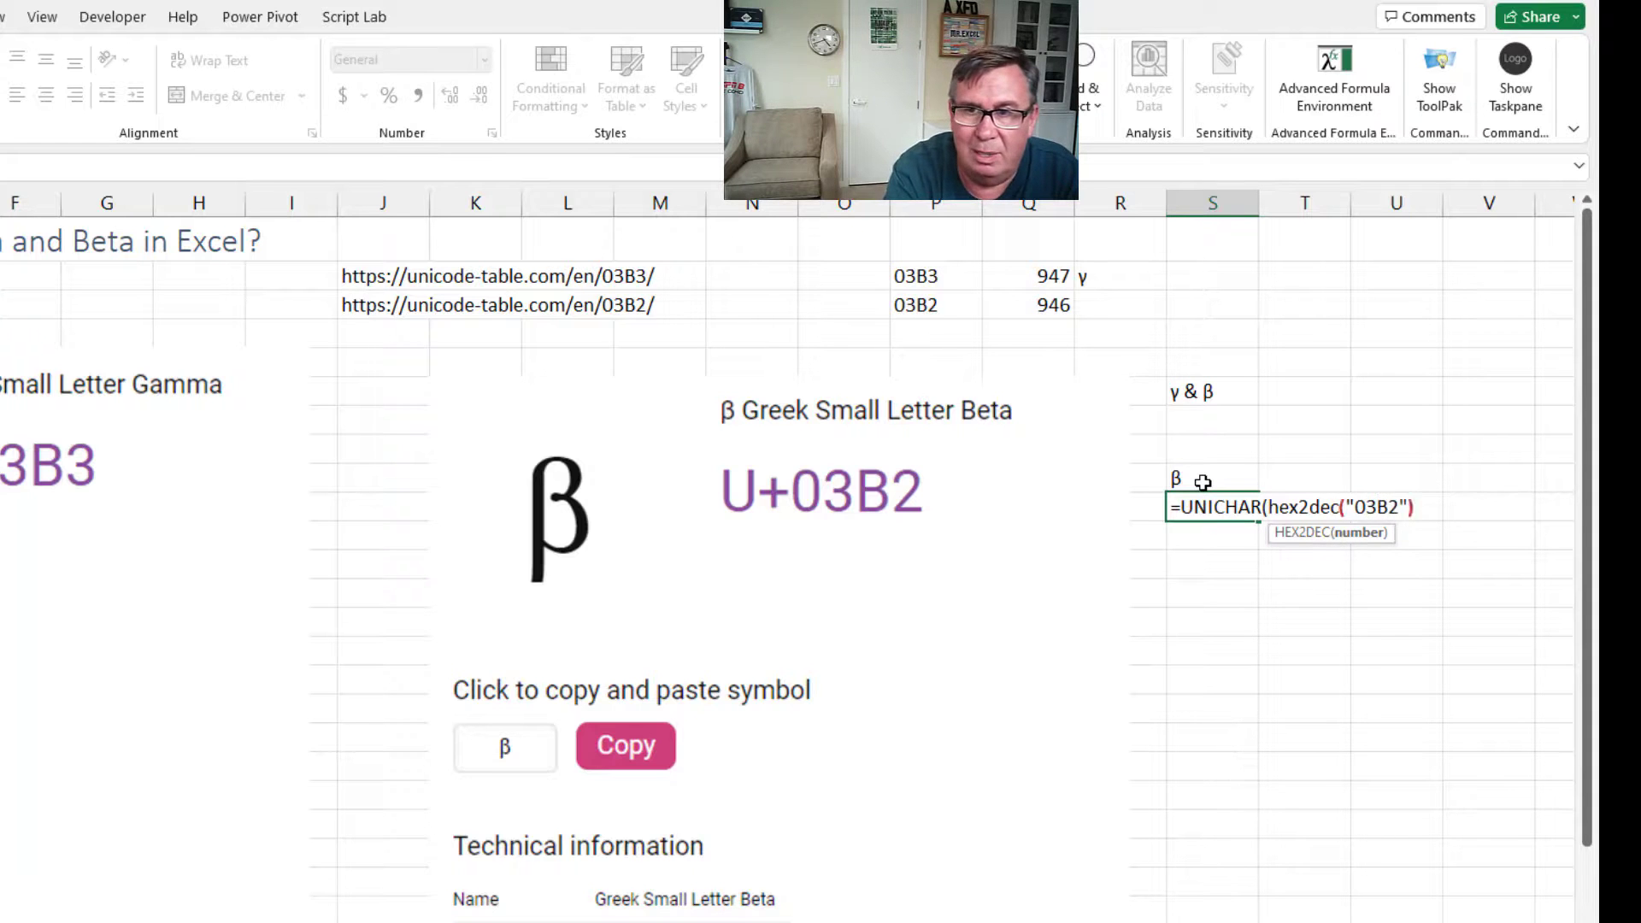
pyautogui.press('Enter')
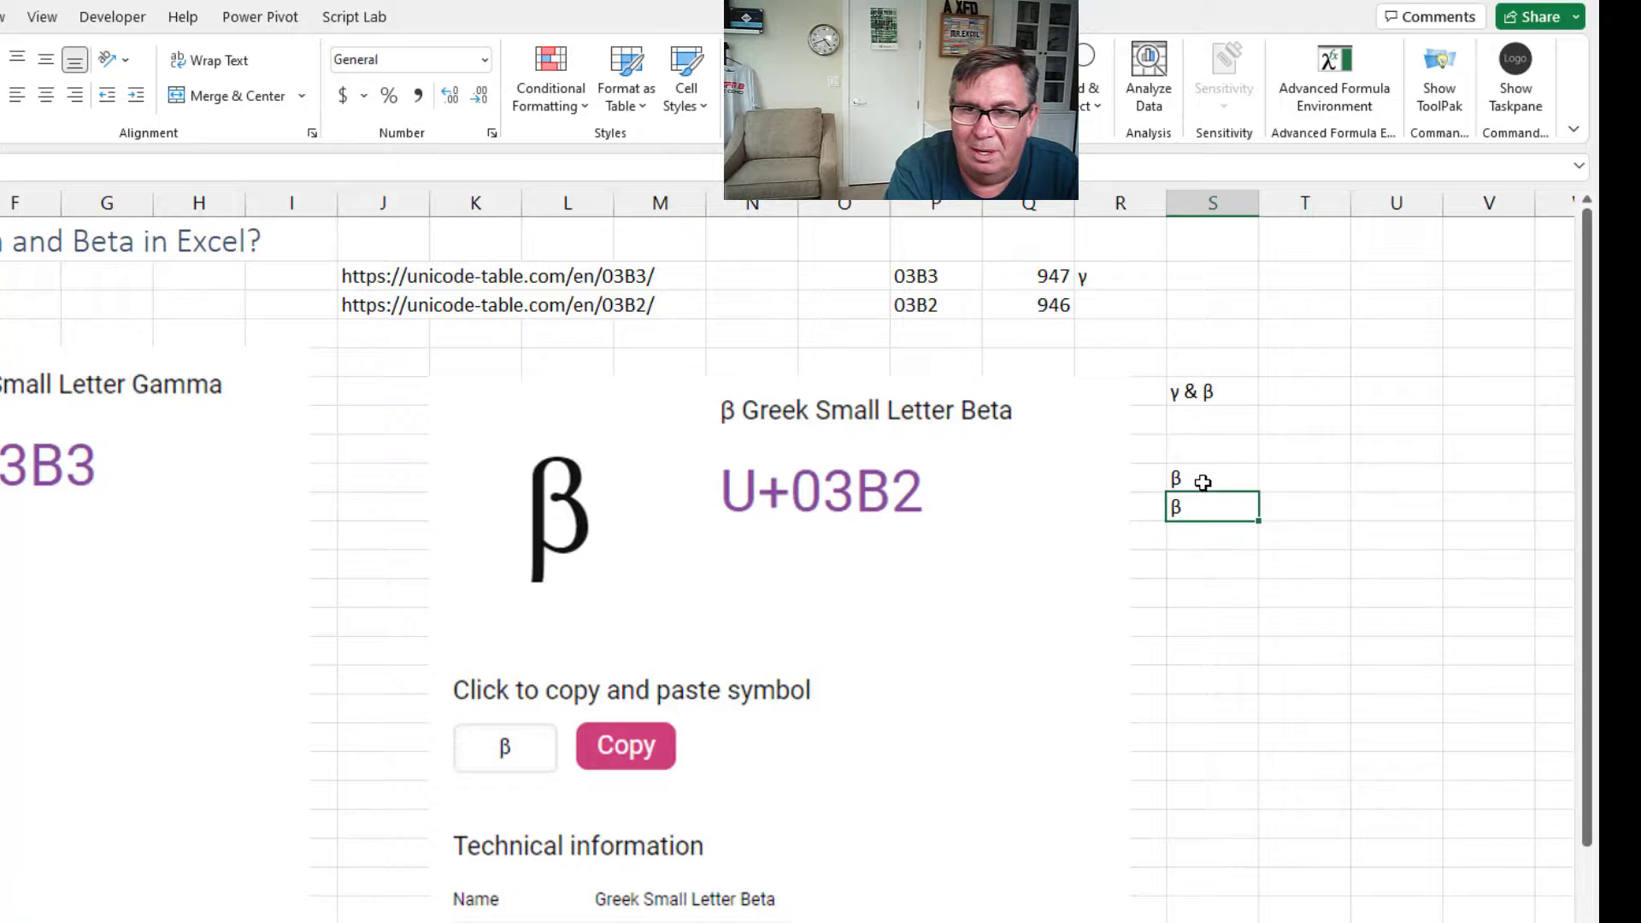
pyautogui.click(1212, 480)
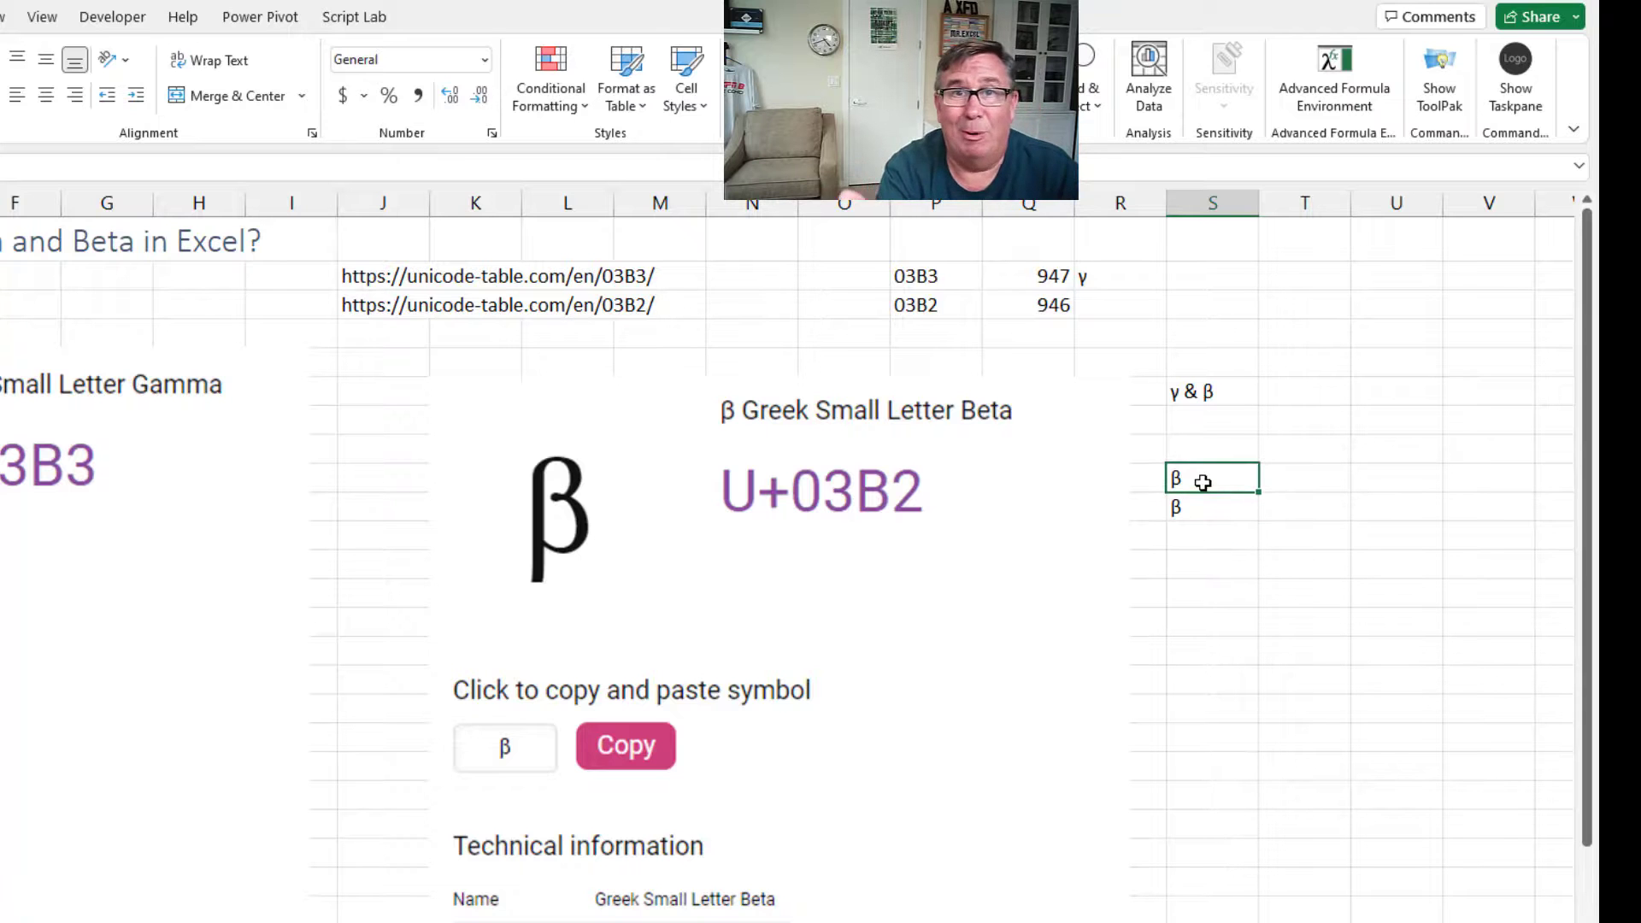